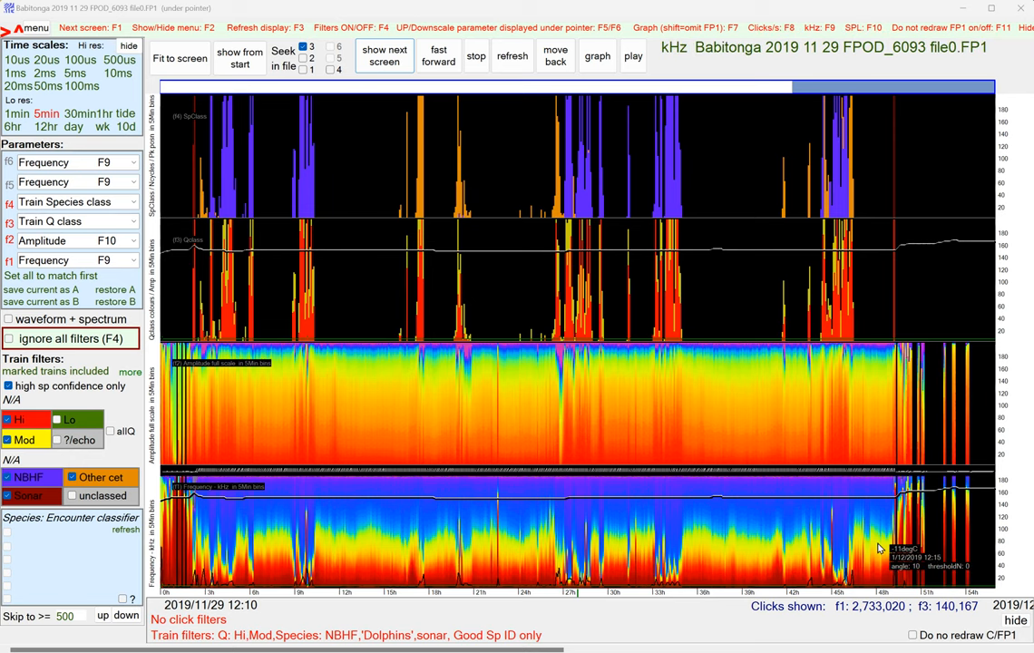
mouse_move(782, 472)
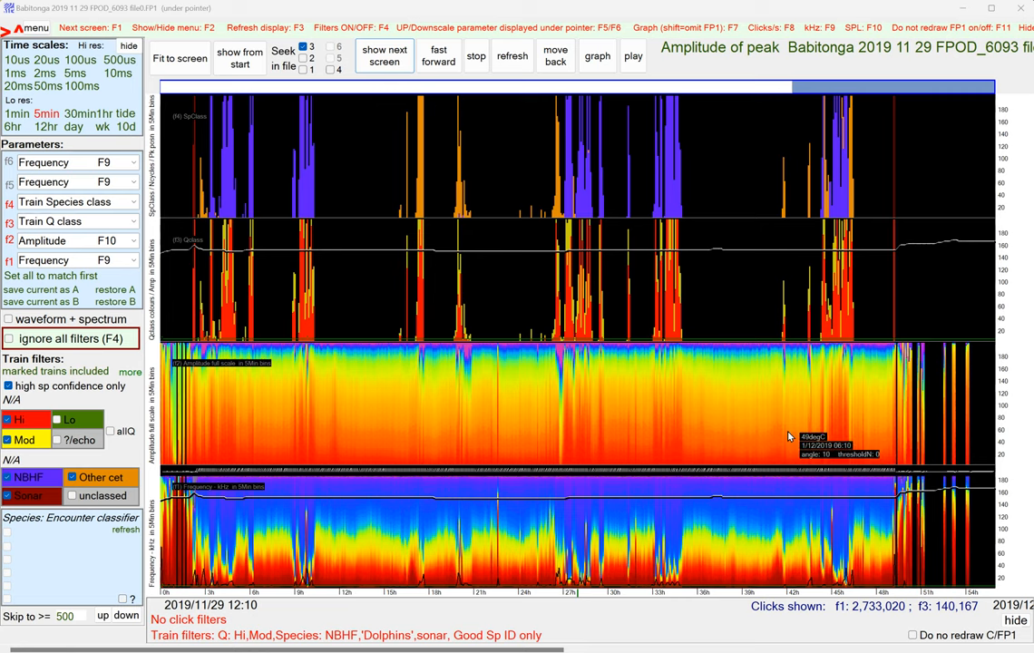
mouse_move(751, 370)
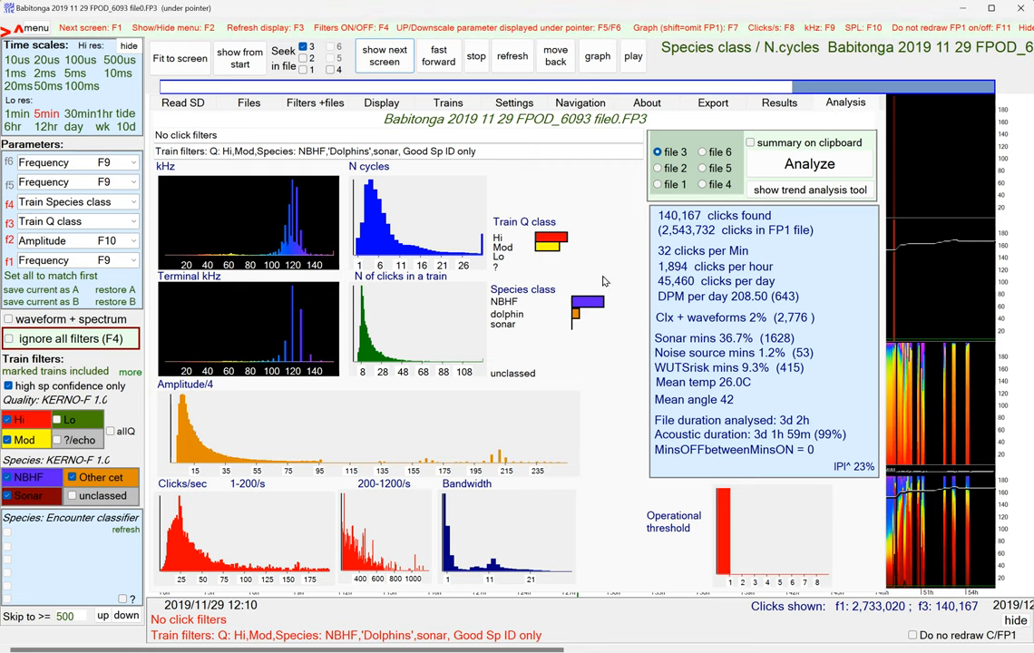
click(656, 186)
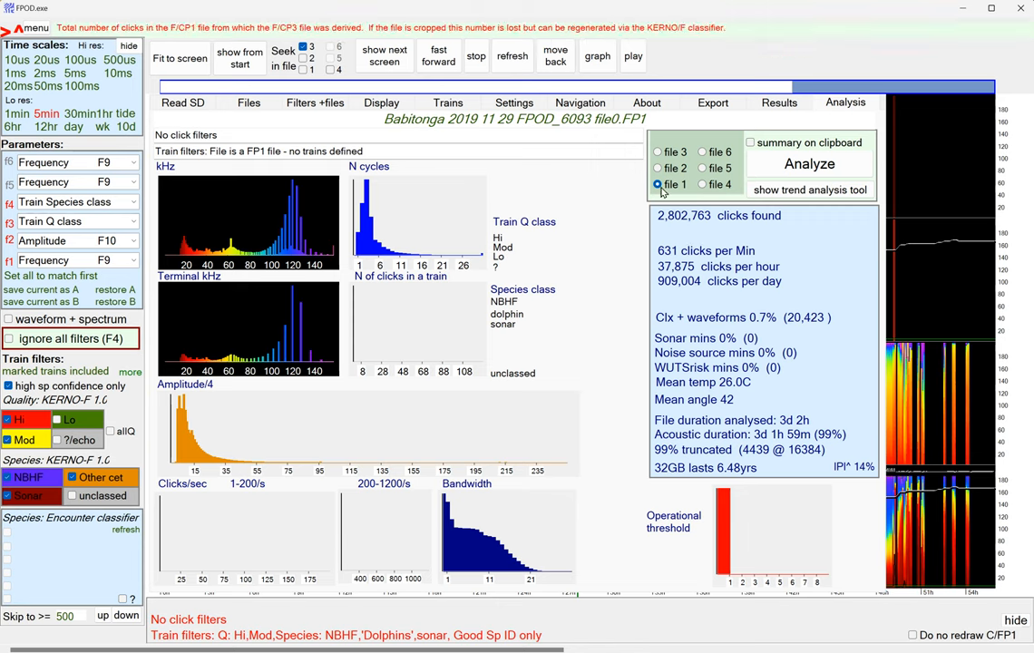
click(656, 152)
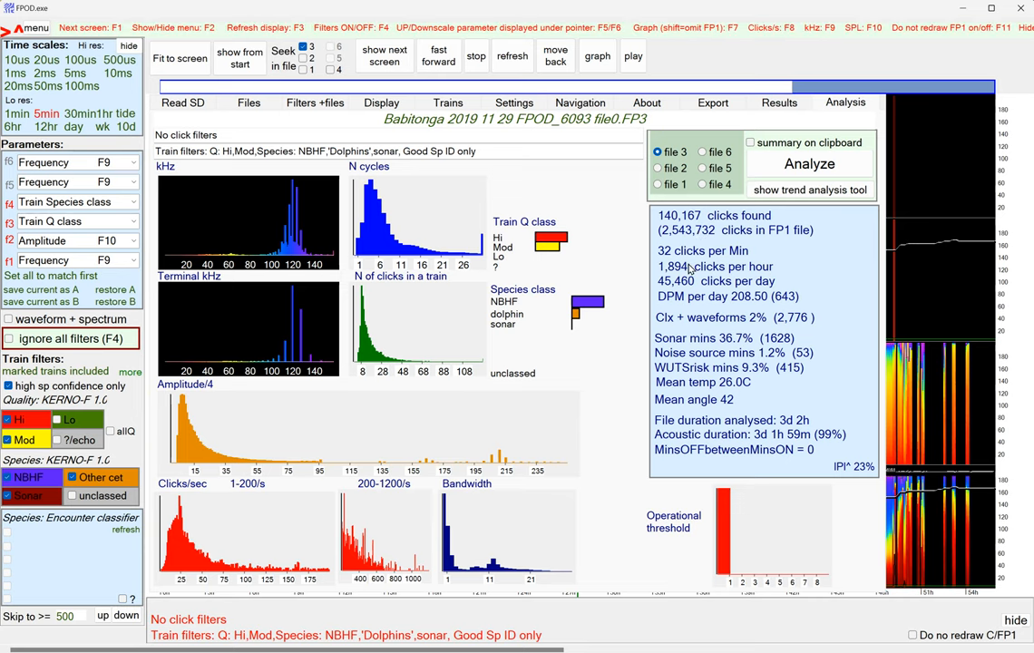
mouse_move(808, 305)
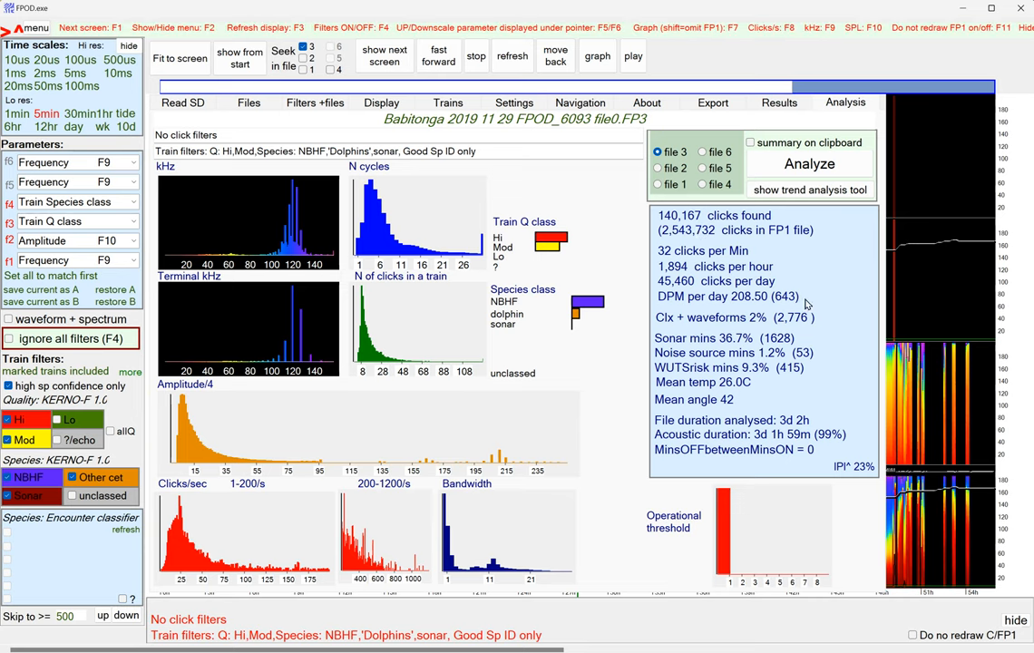
mouse_move(744, 272)
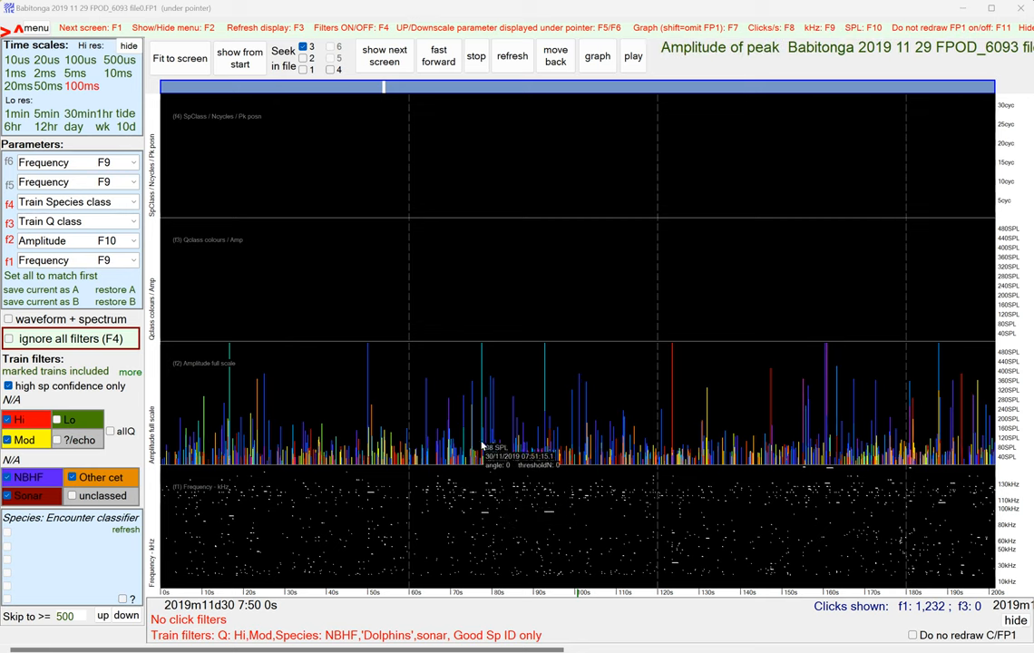
mouse_move(904, 432)
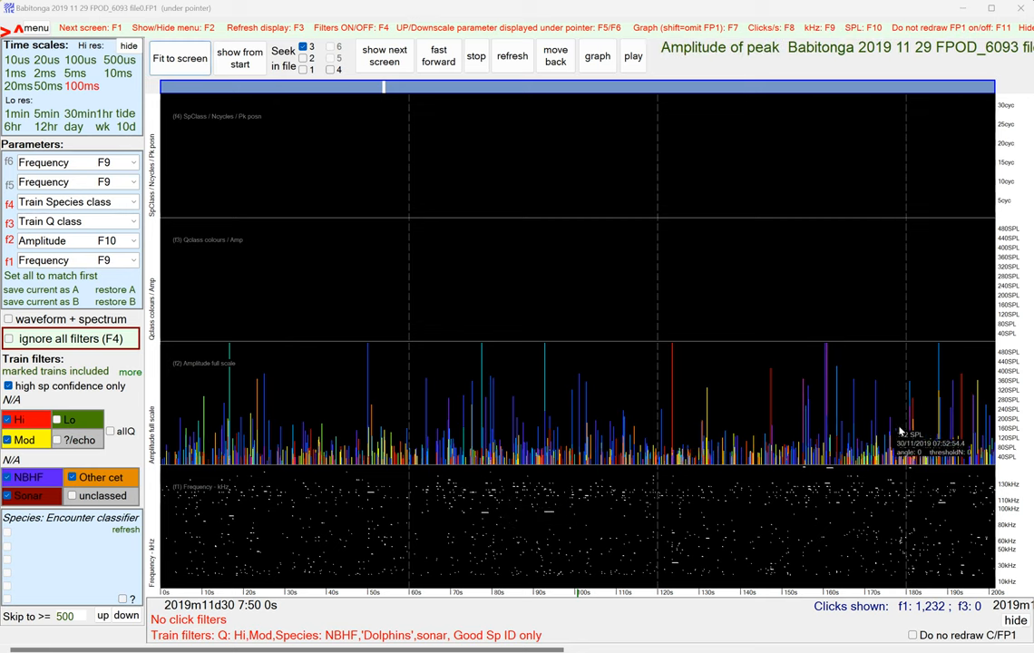
click(385, 54)
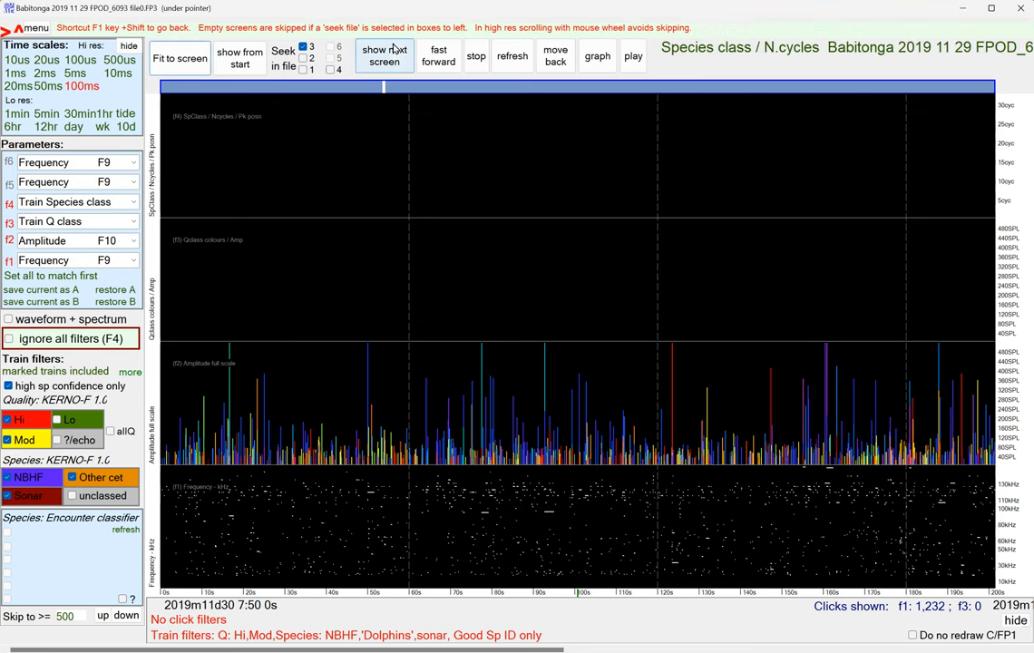
click(384, 55)
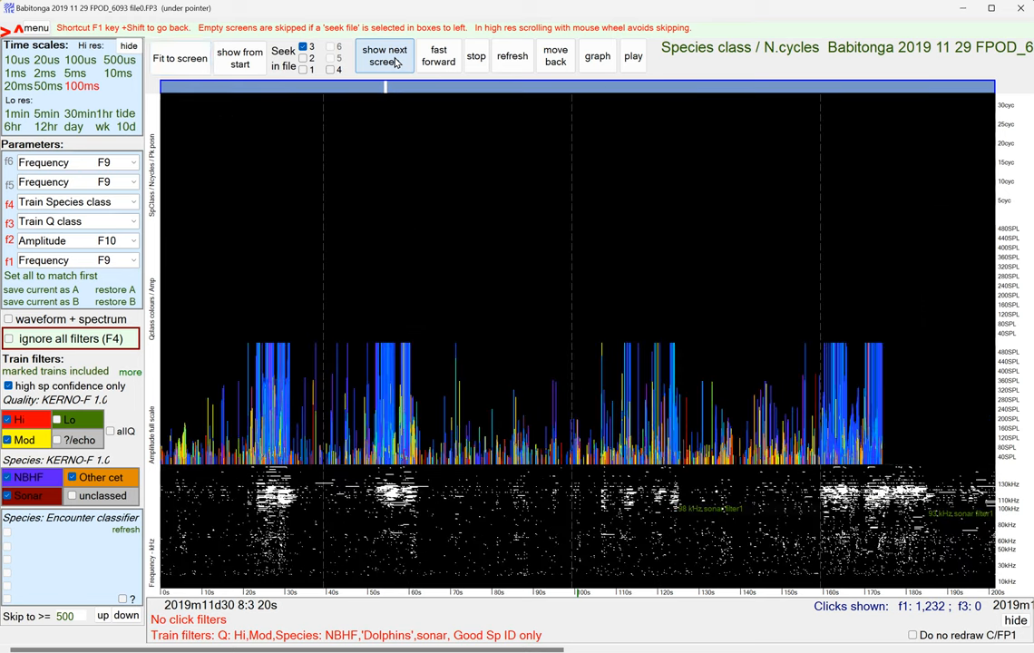
click(385, 54)
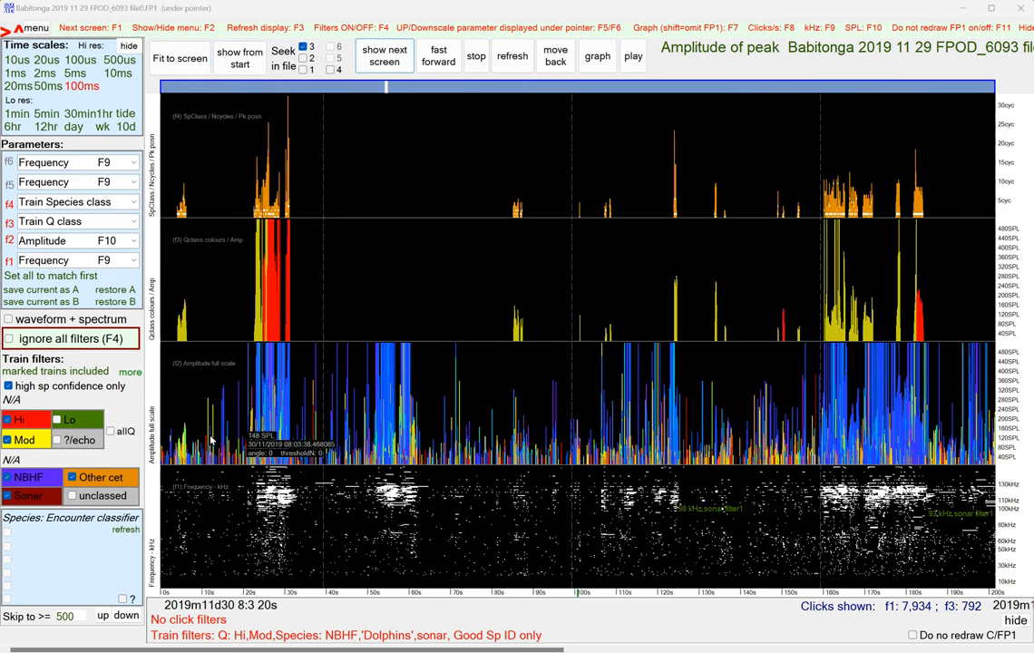
mouse_move(196, 454)
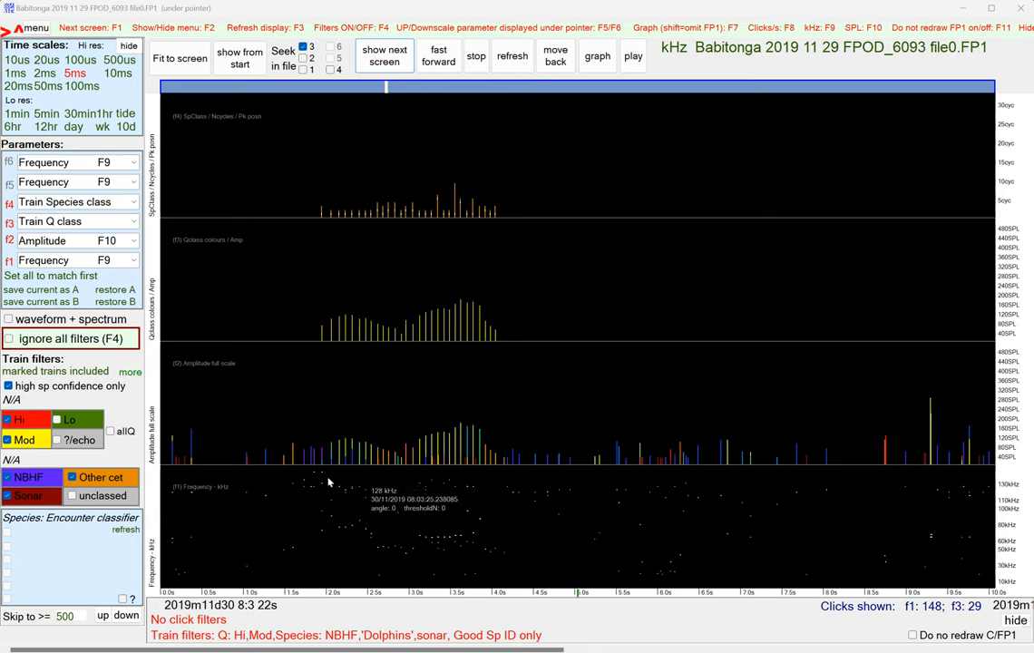
mouse_move(392, 483)
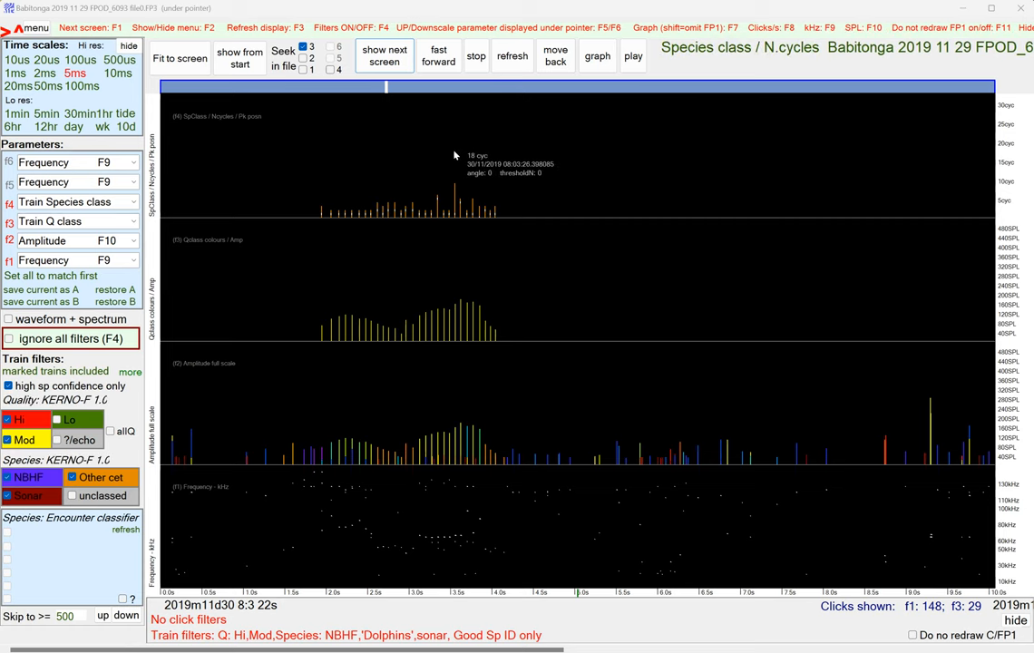
mouse_move(409, 172)
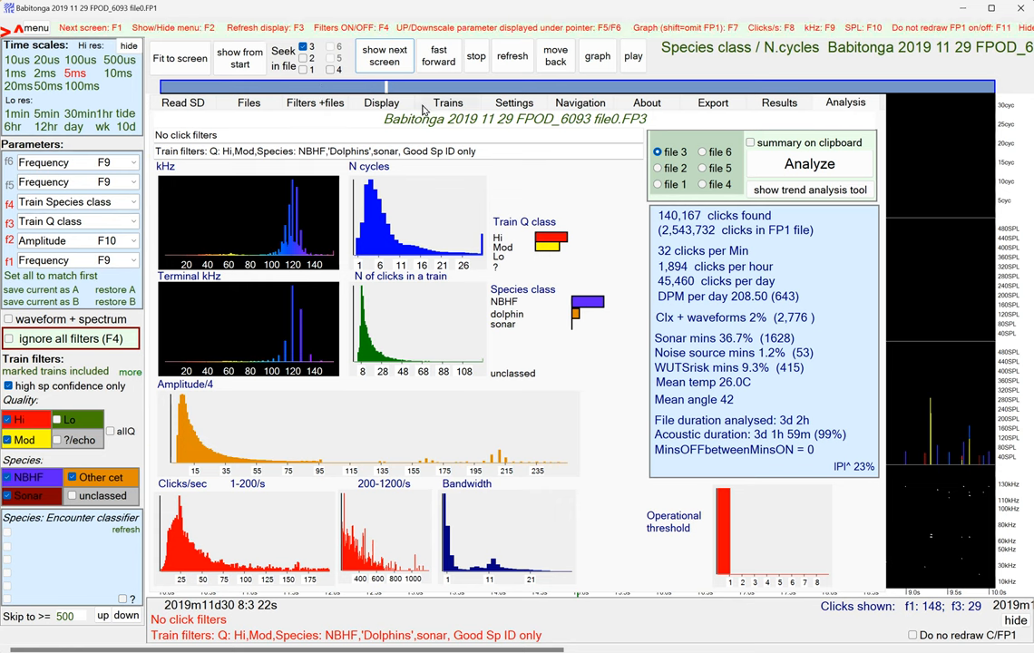
Show the Click Train Detection page with KERNO-F classifier settings and Update FP3 version
click(449, 101)
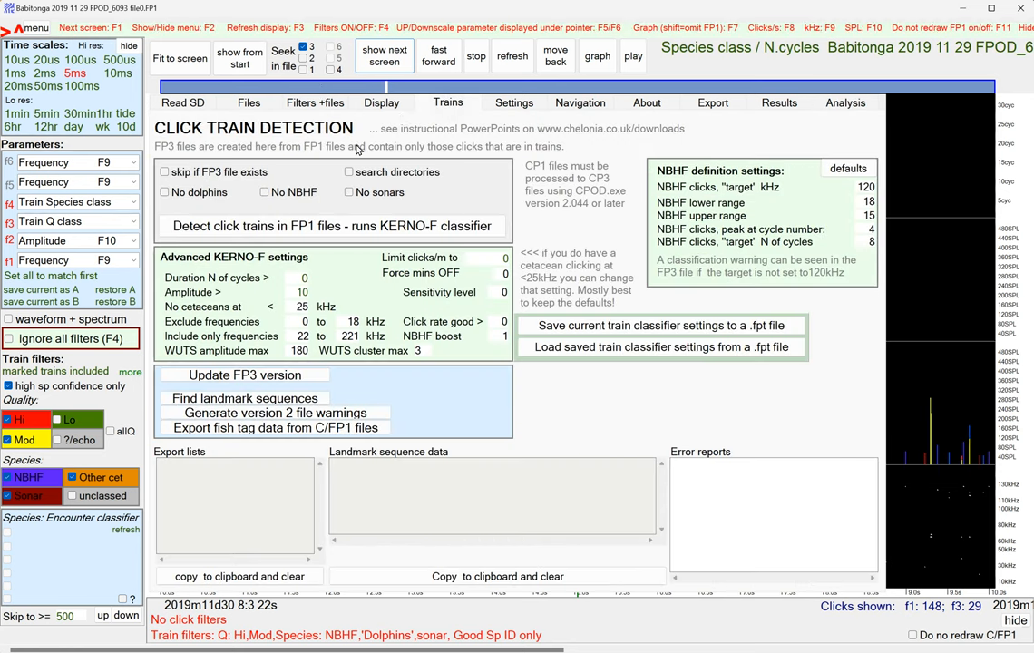
click(333, 225)
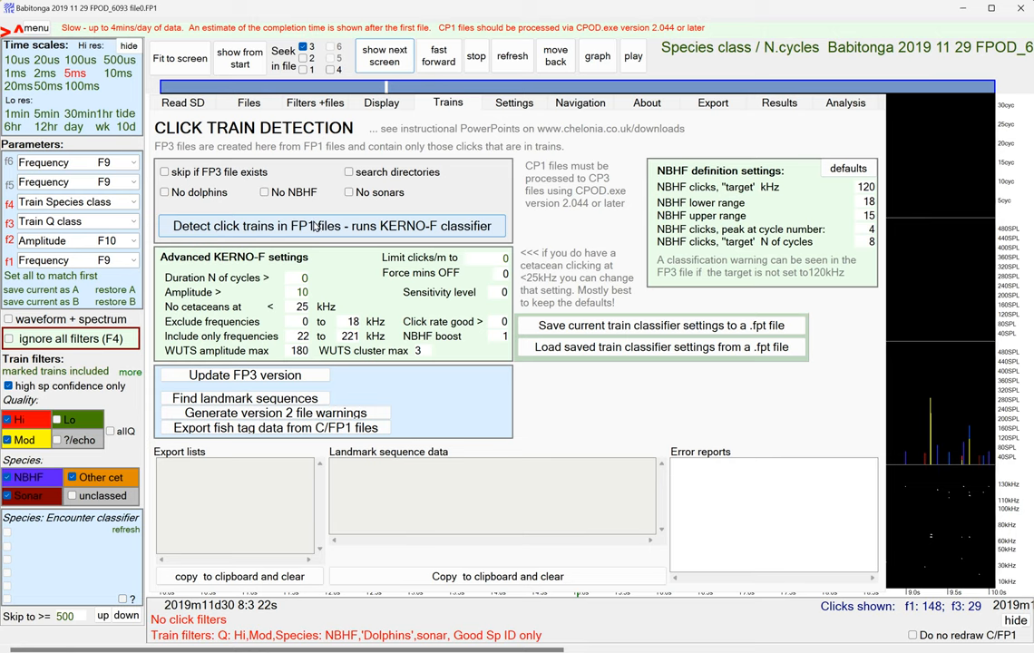
mouse_move(363, 245)
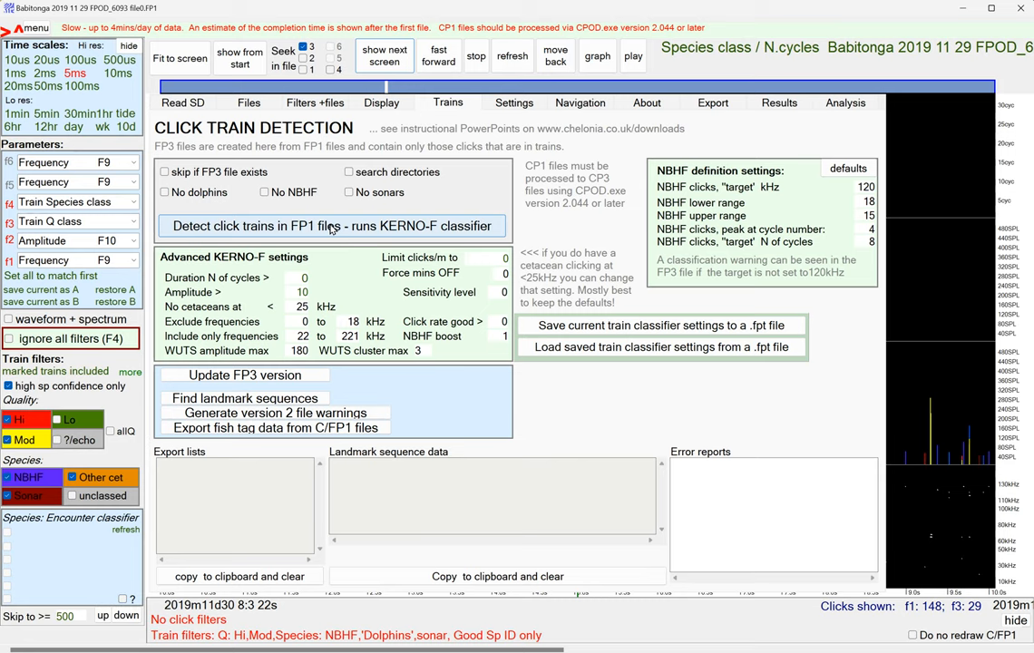
mouse_move(359, 232)
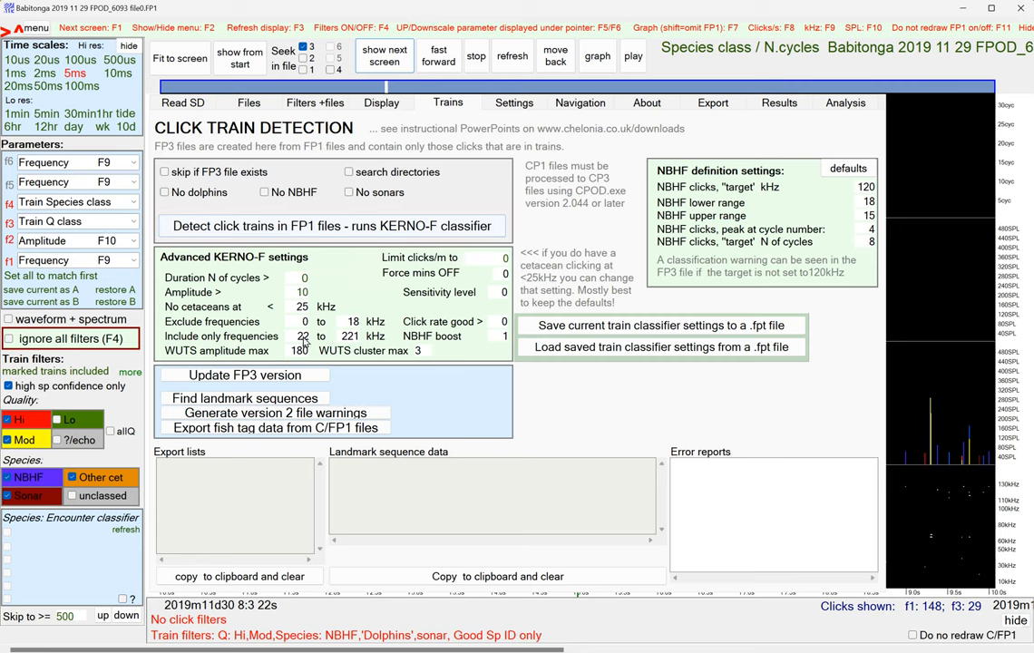
click(332, 225)
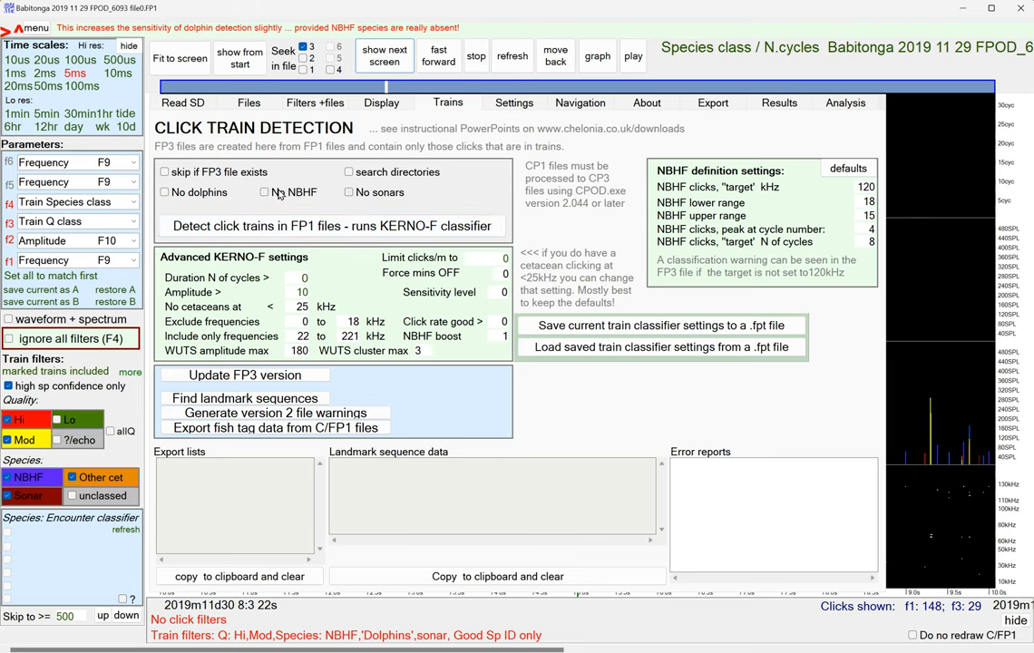
click(348, 192)
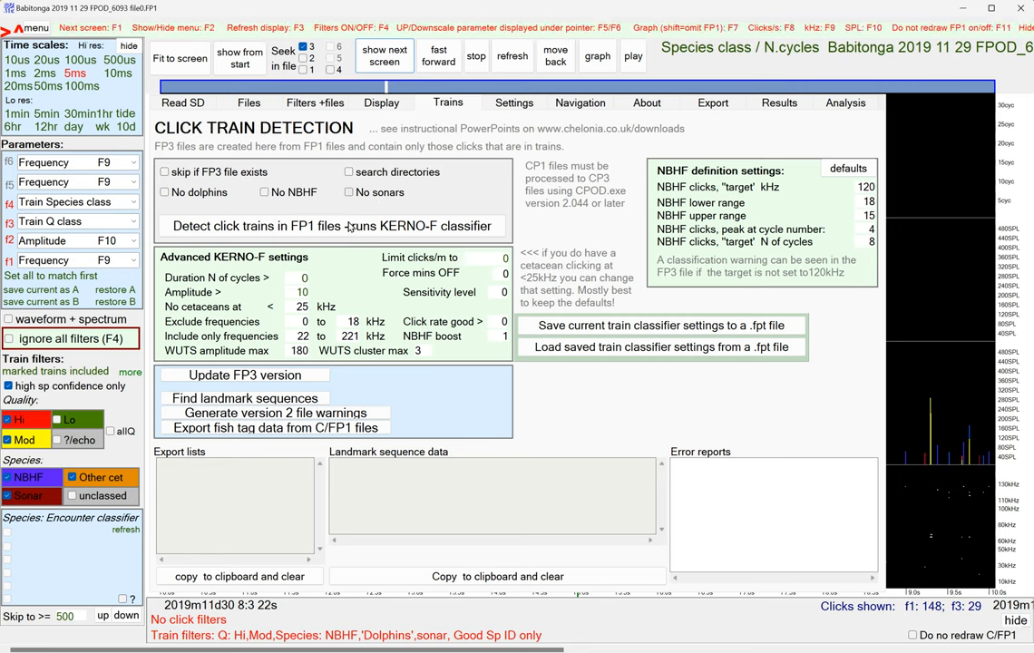
click(330, 225)
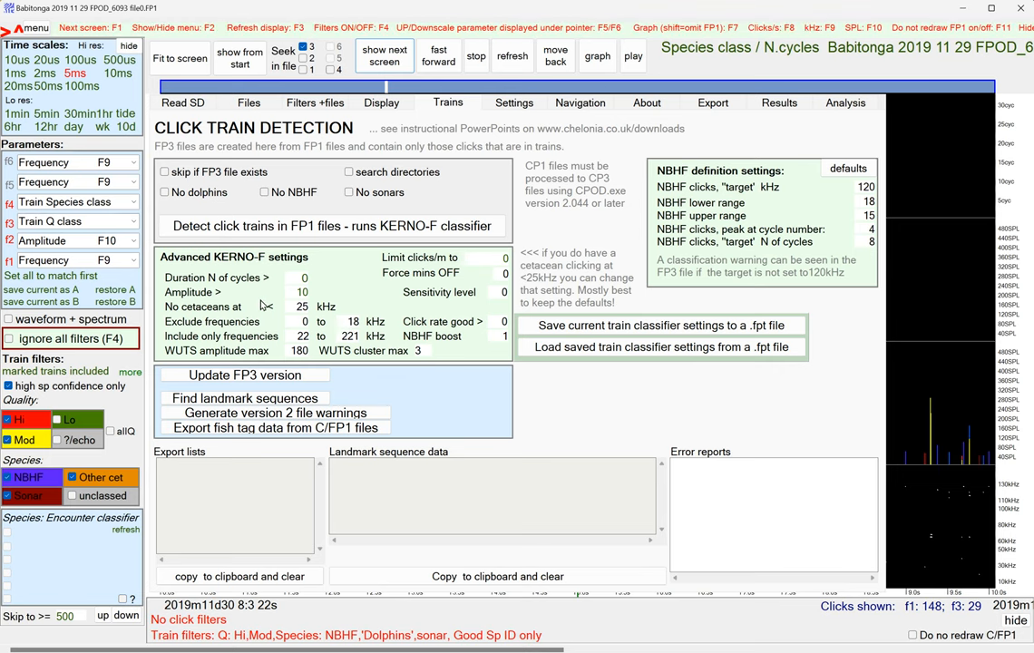
mouse_move(302, 299)
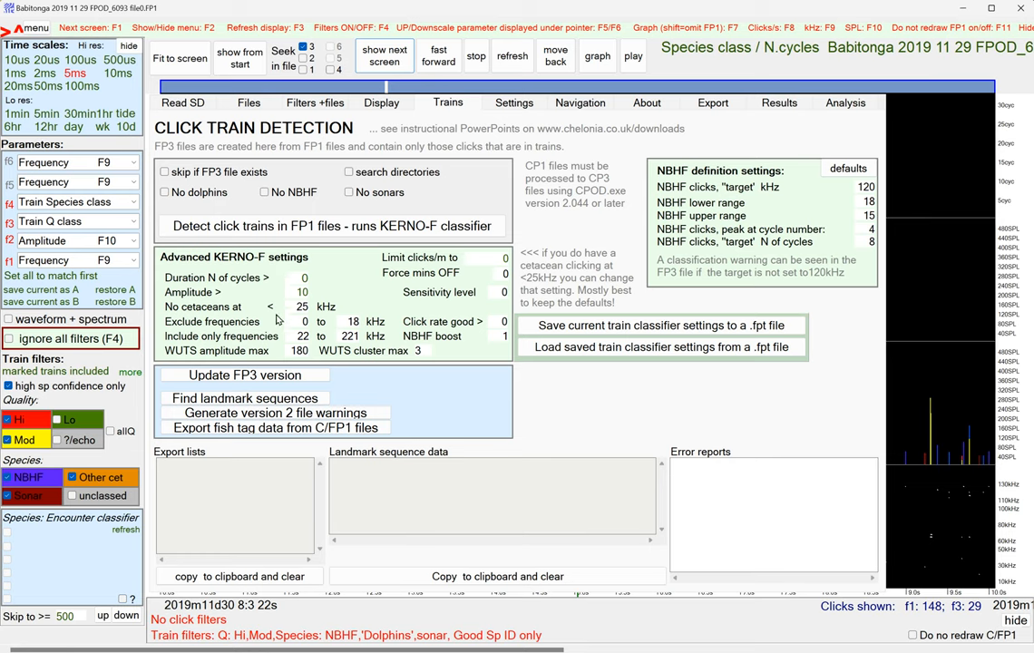
mouse_move(280, 323)
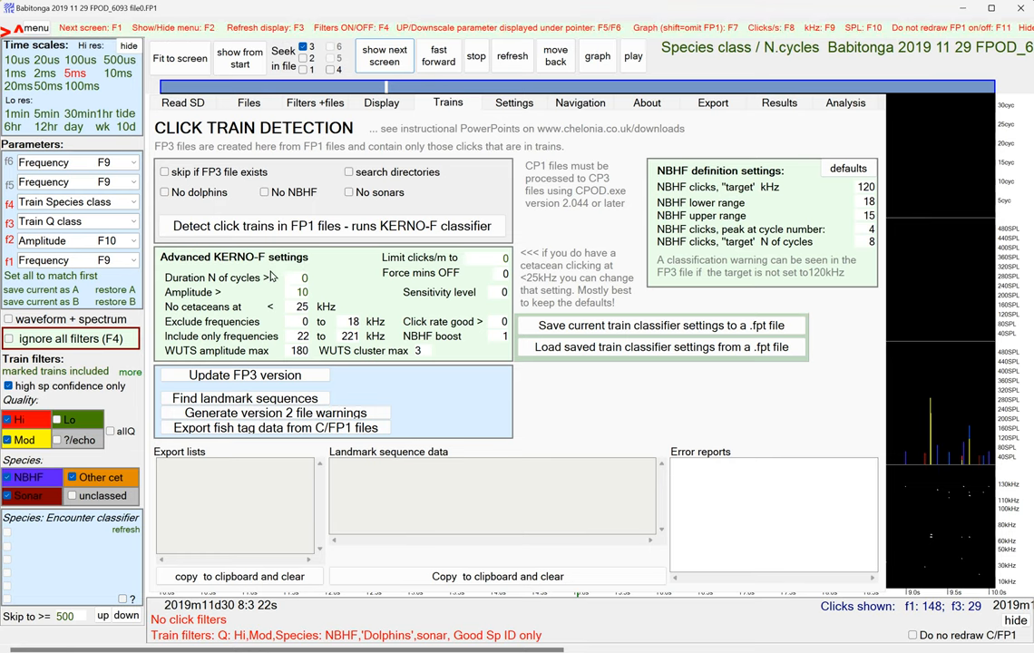
mouse_move(283, 349)
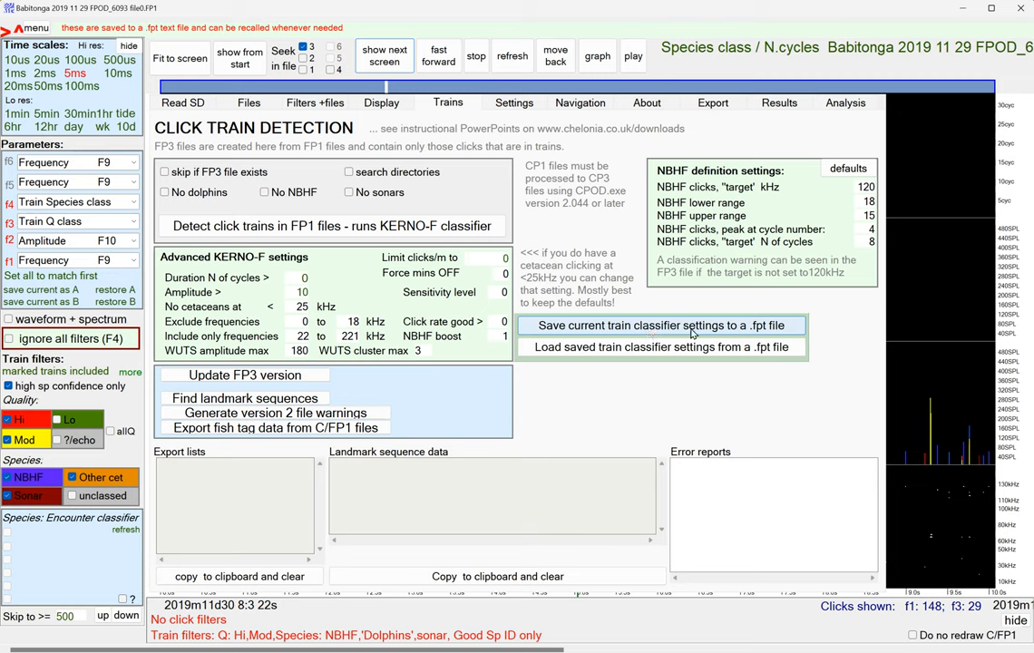
mouse_move(697, 338)
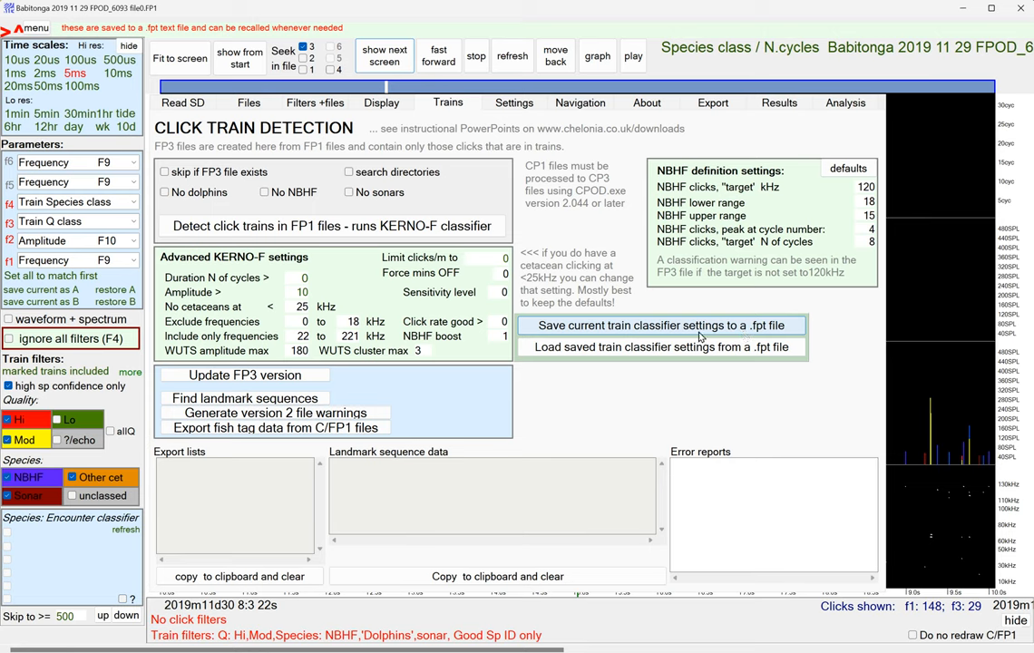
mouse_move(698, 338)
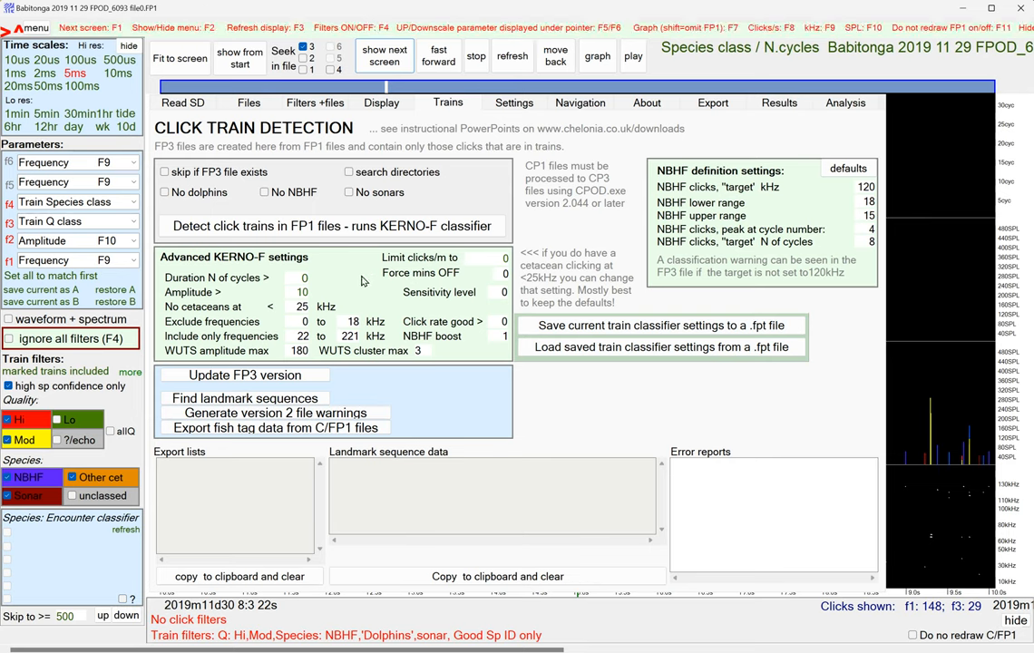
mouse_move(426, 288)
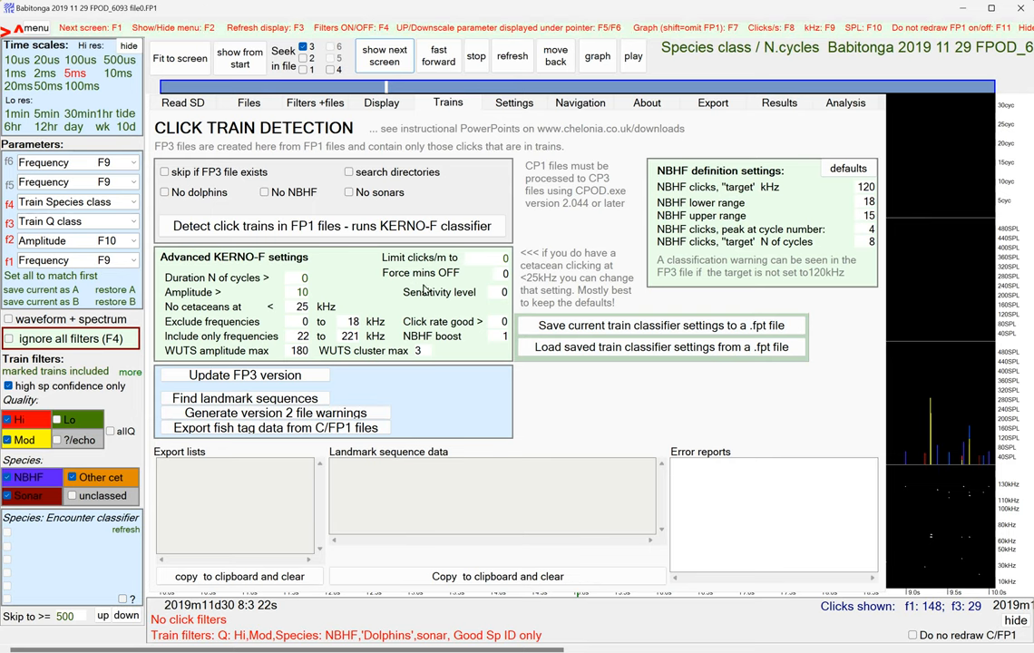
Detect click trains in the FP1 file with the KERNO-F classifier, producing an FP3 result
click(332, 225)
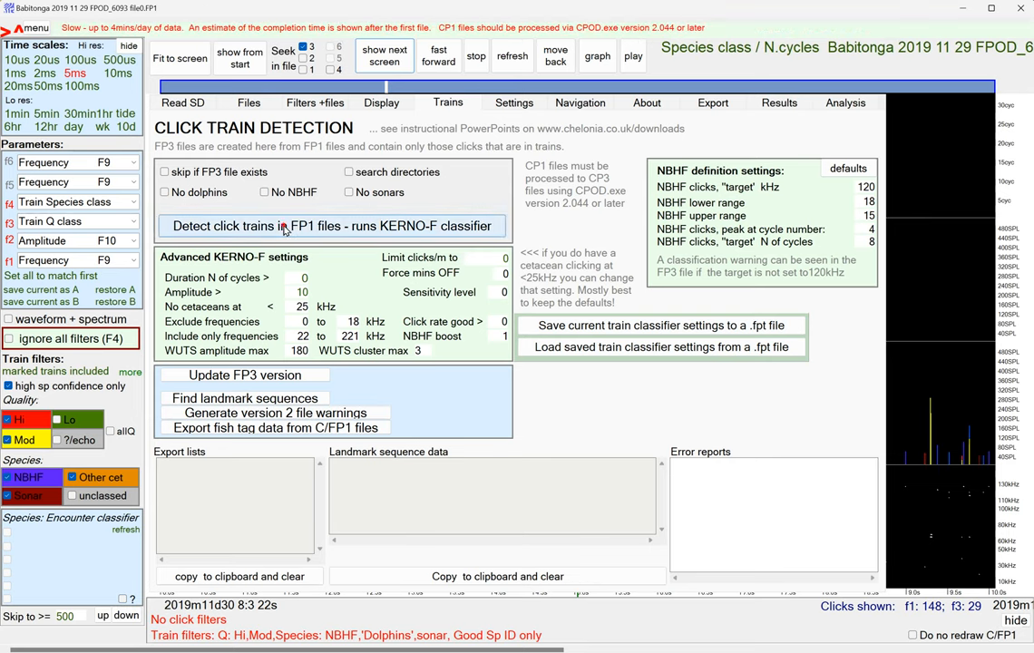
click(330, 225)
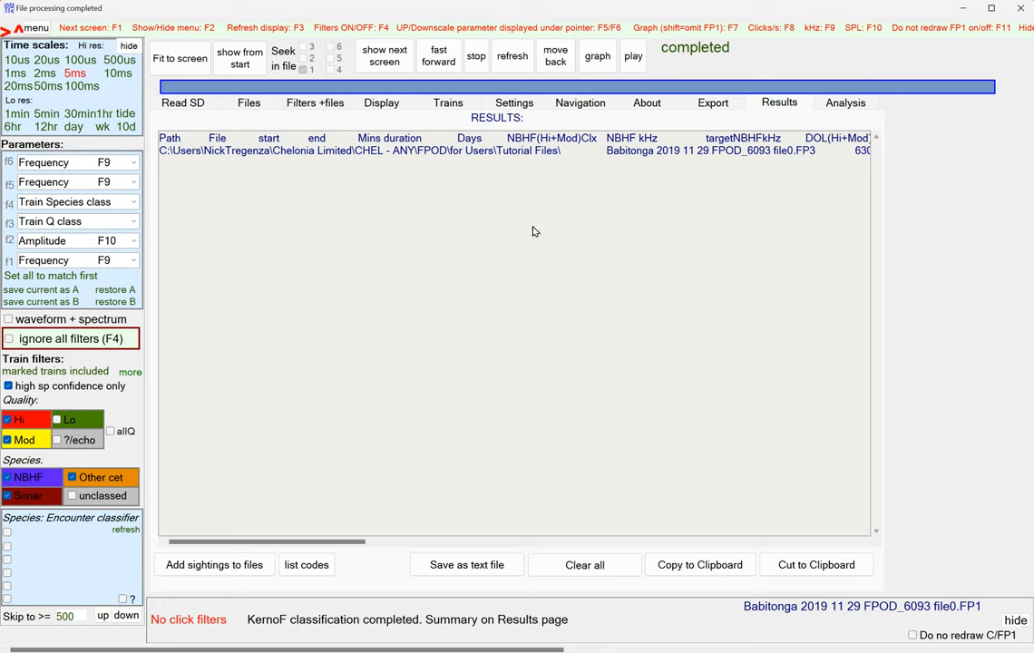
mouse_move(178, 163)
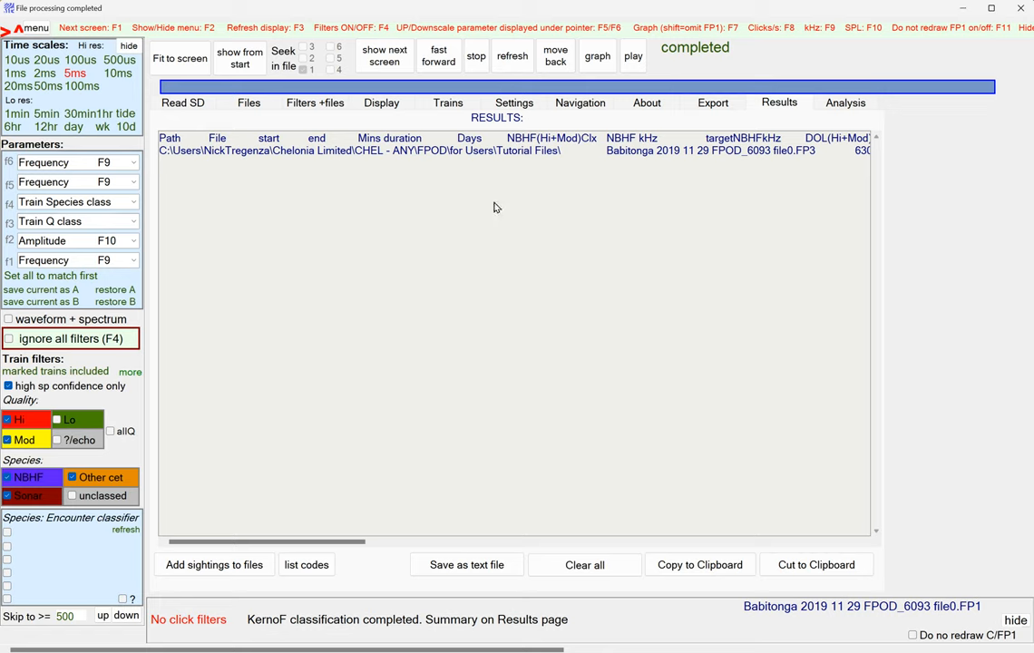
mouse_move(572, 161)
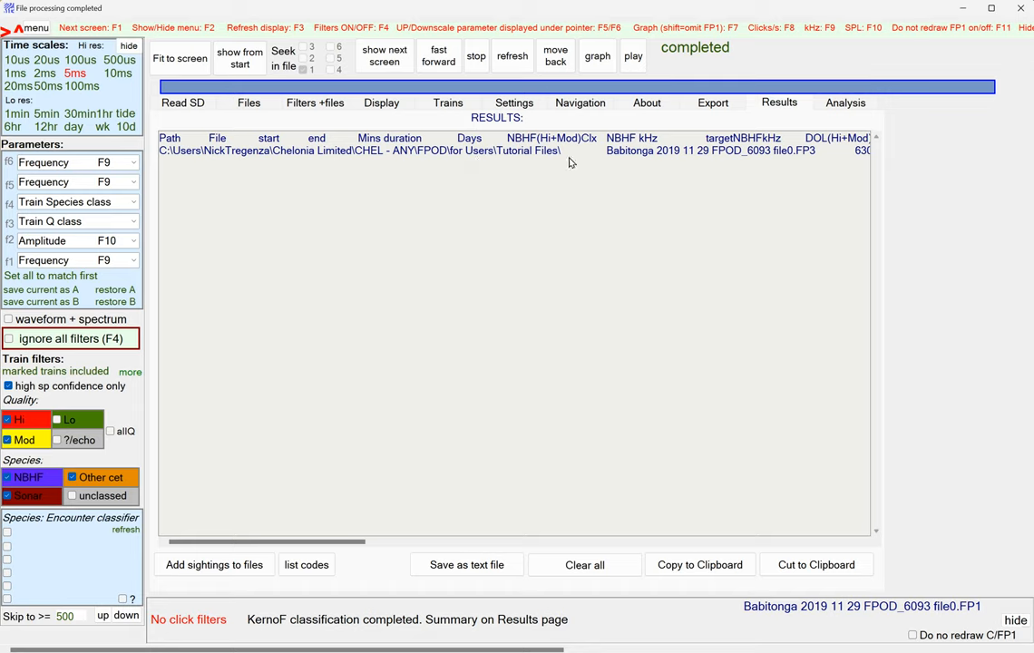
mouse_move(530, 152)
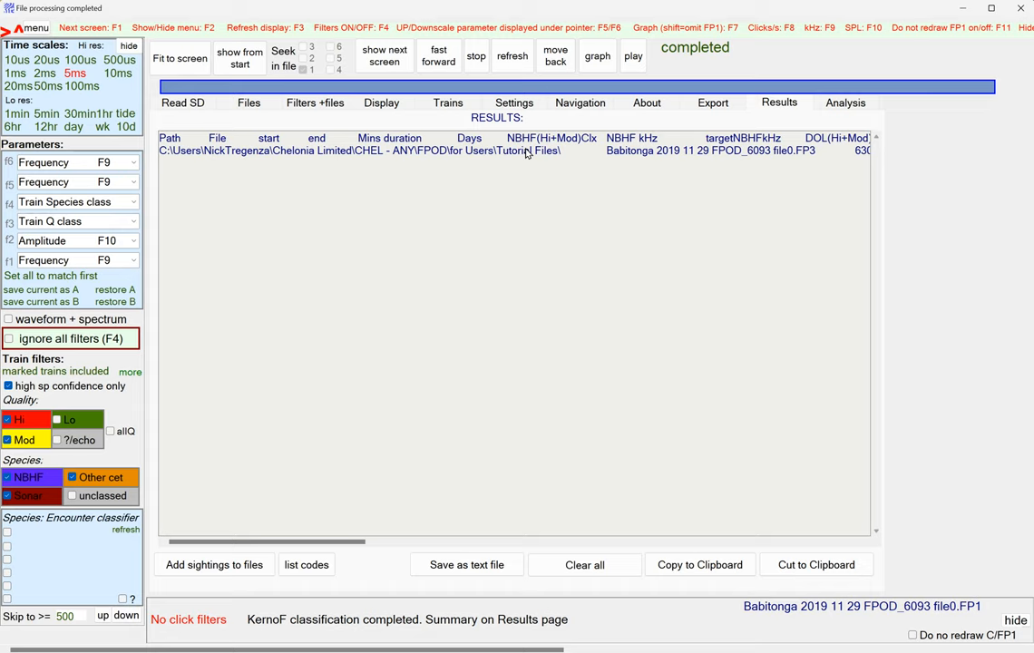
Clear all classification results, removing the FP3 summary row
click(584, 564)
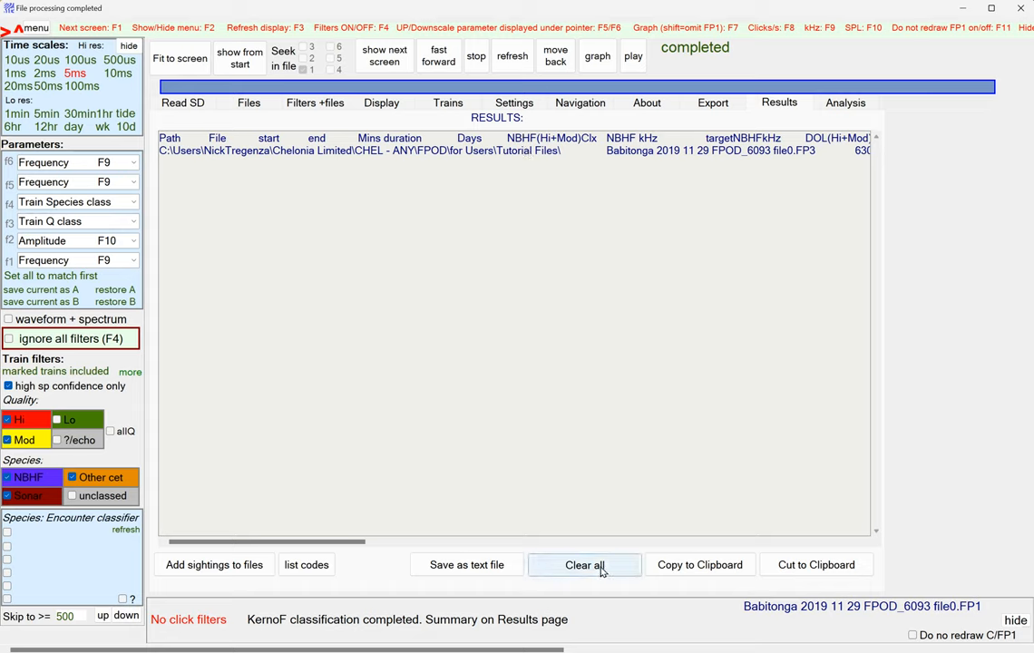
click(585, 564)
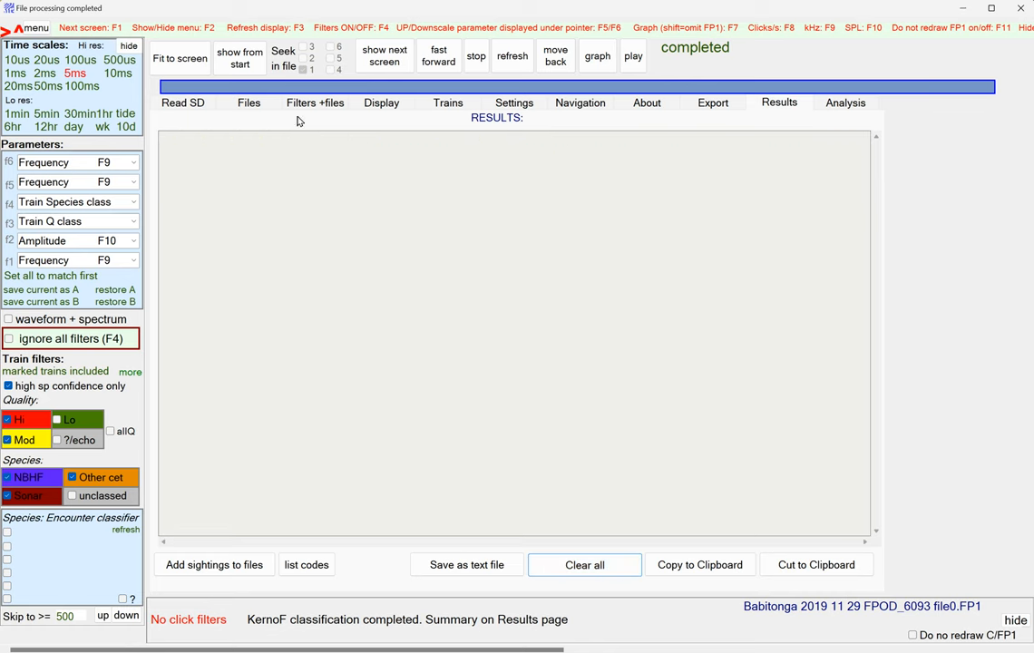
Load the Babitonga FPOD_6093 file0.FP3 set and view its recorded clicks
click(248, 101)
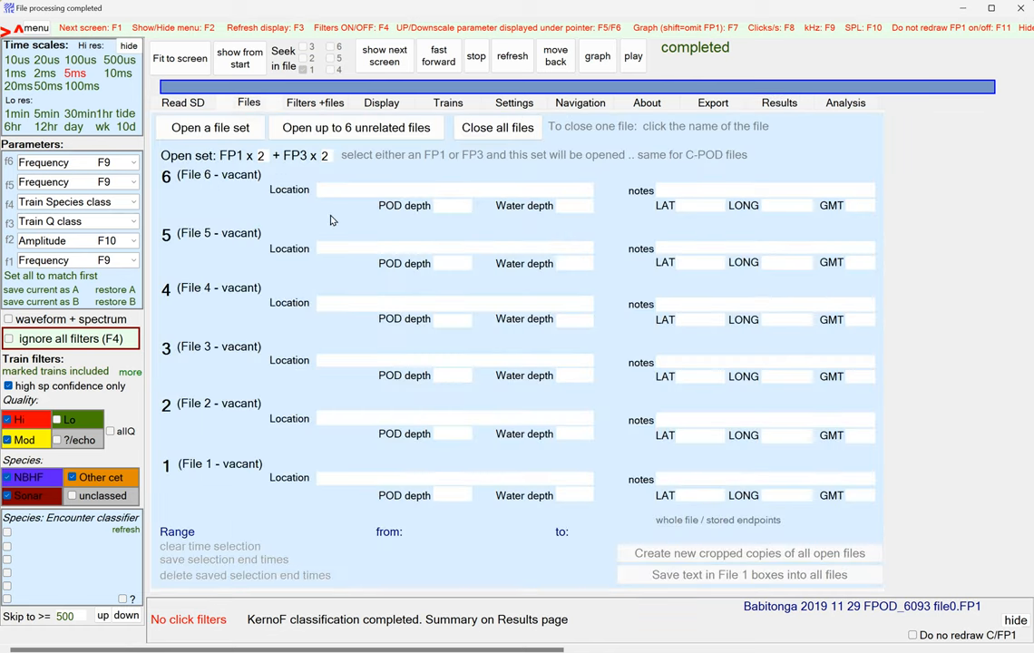
click(210, 127)
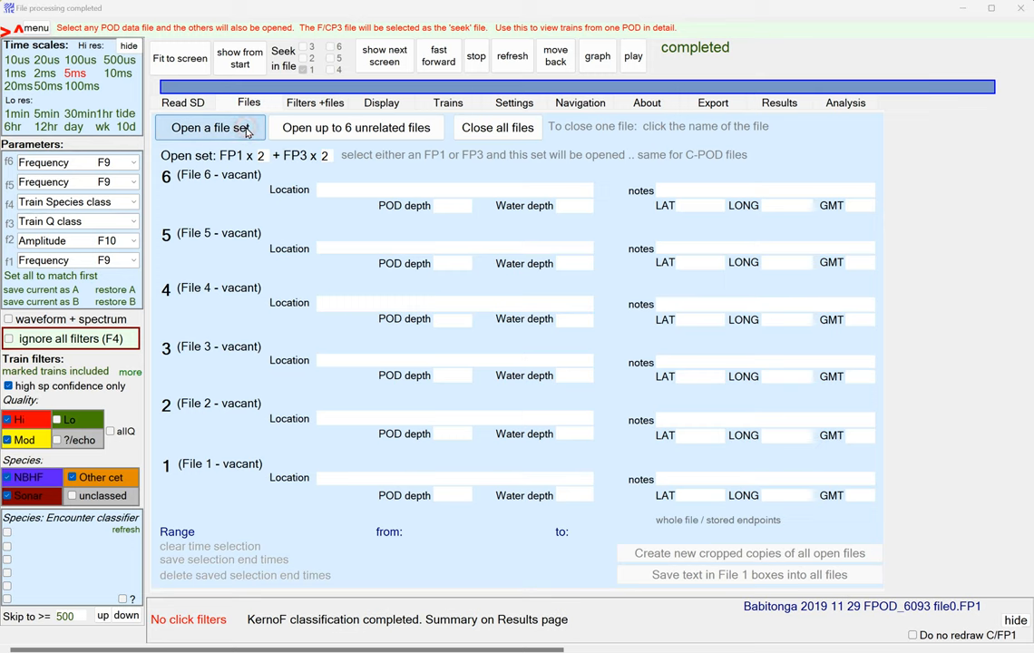
click(211, 127)
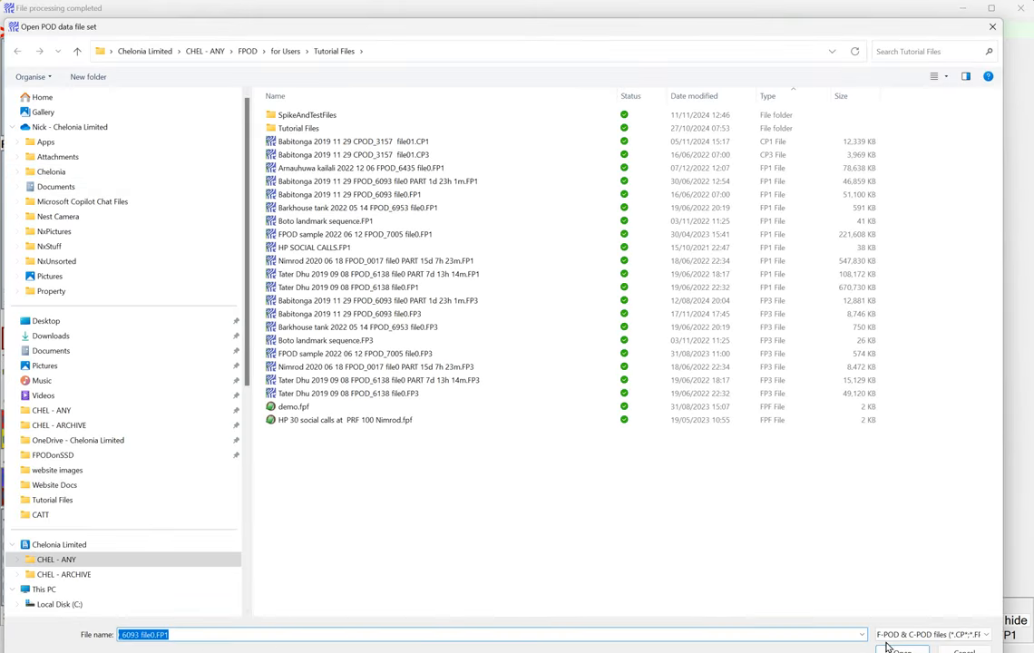
click(900, 649)
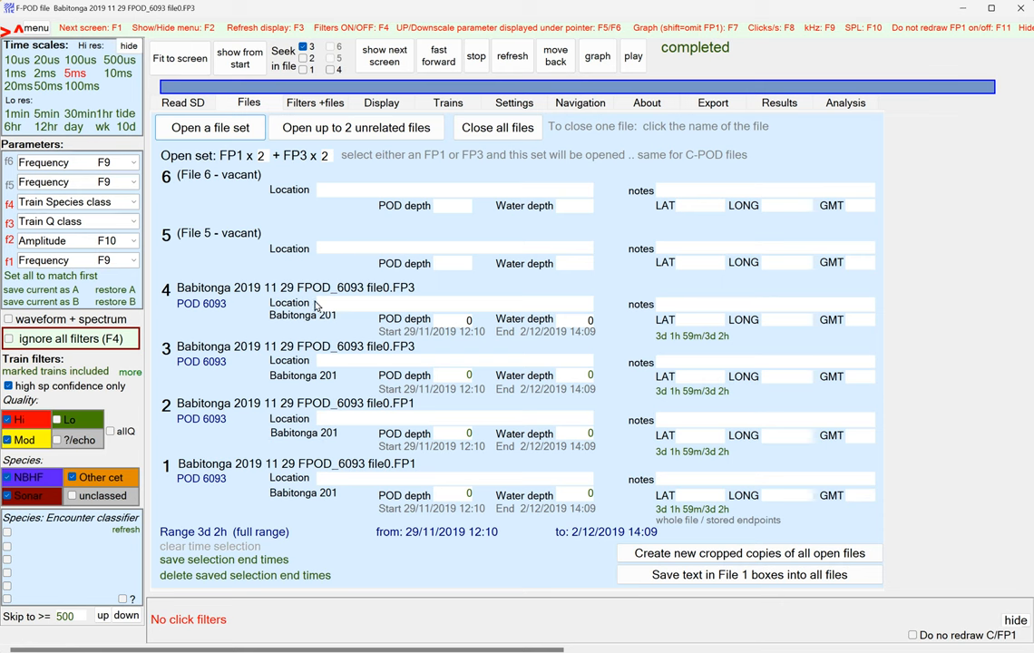
mouse_move(394, 328)
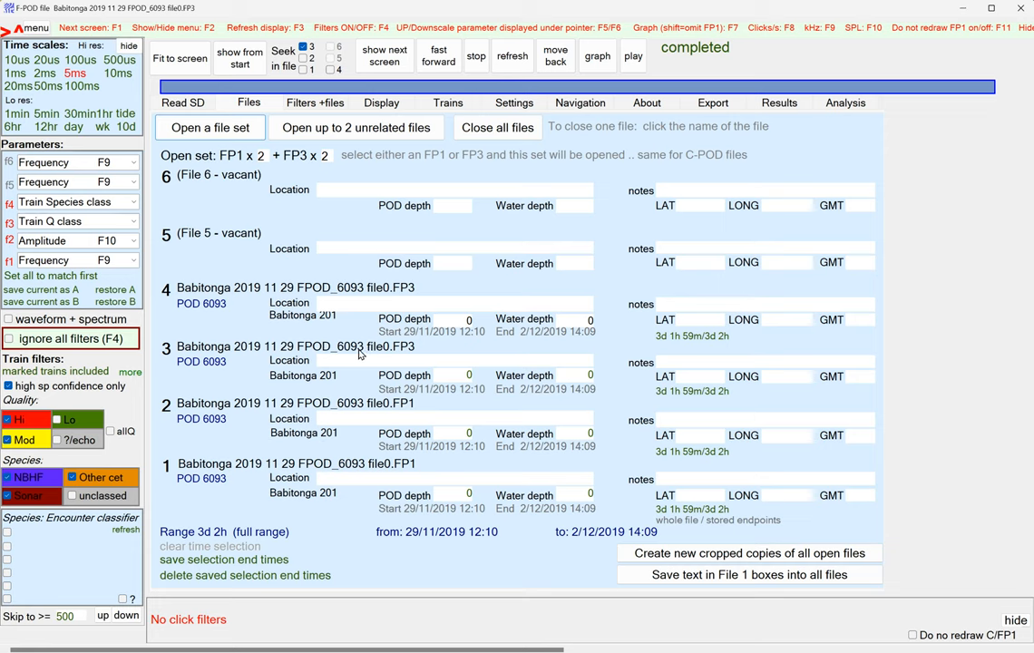
mouse_move(345, 328)
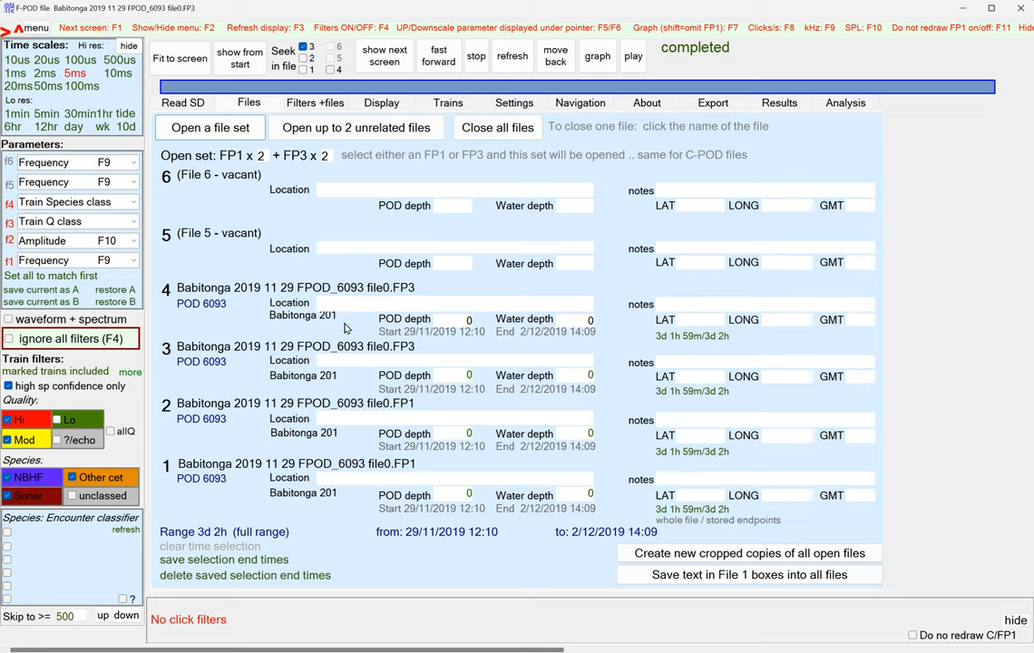
click(240, 55)
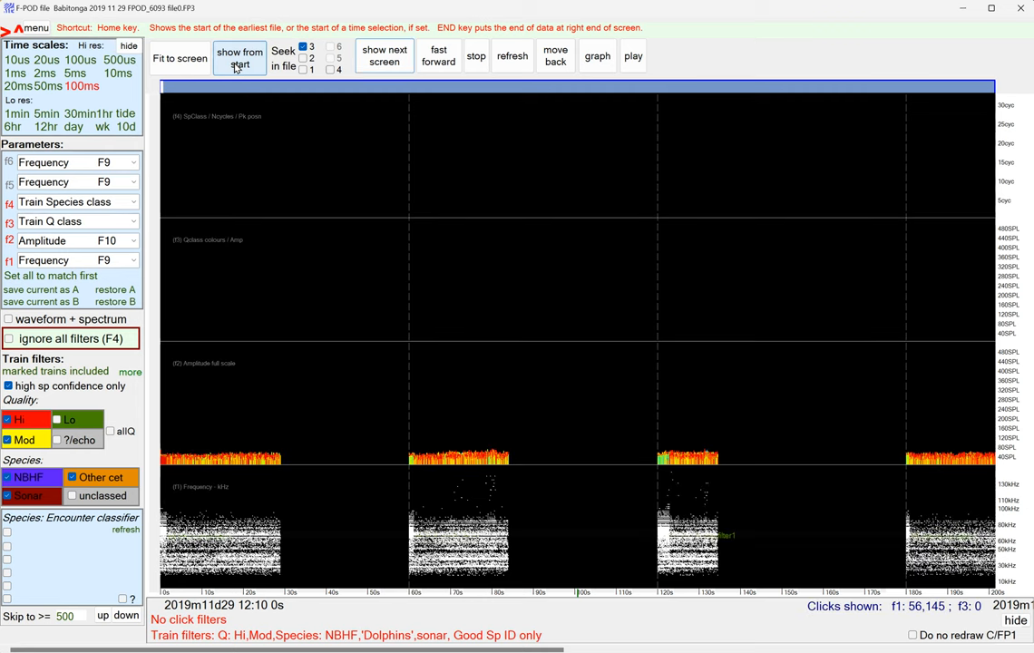
Display the recording from its start at the 1min time scale
click(239, 56)
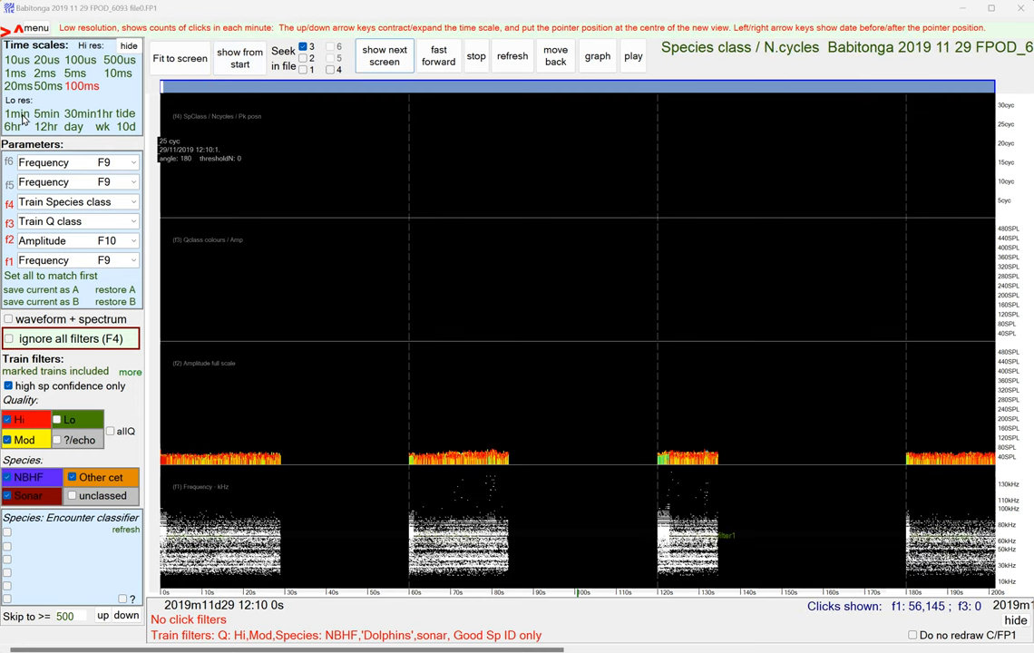
click(240, 56)
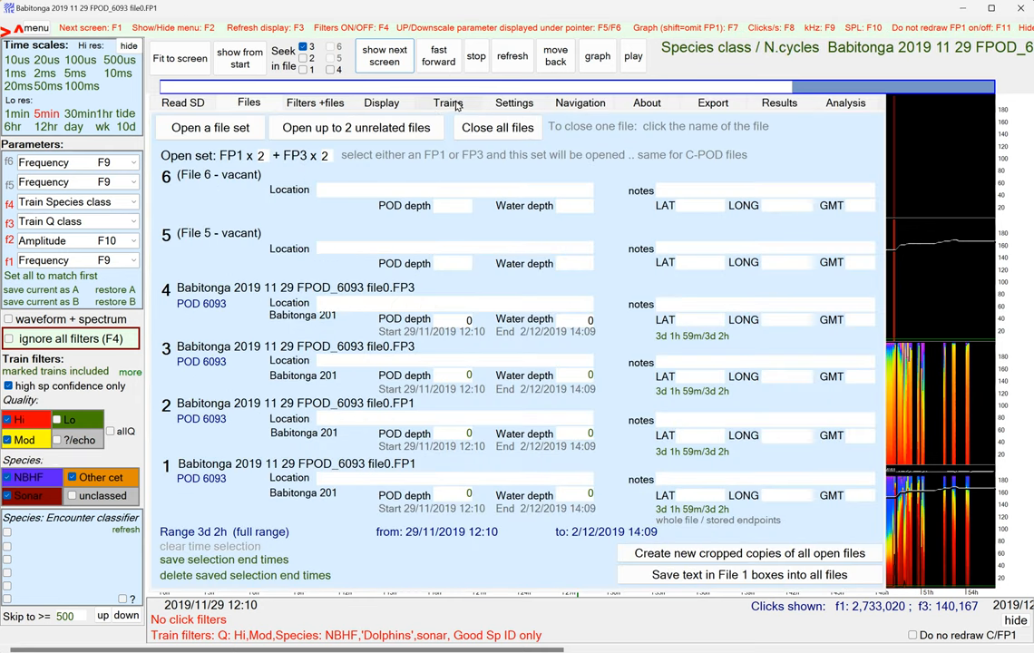
Return to the click train detection settings page
click(446, 102)
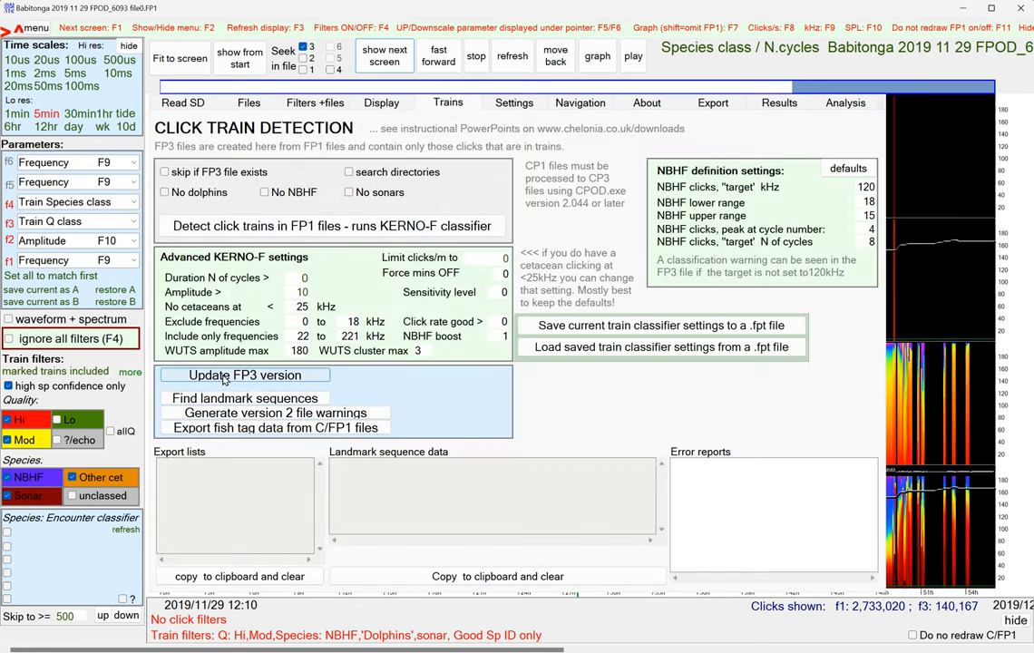
mouse_move(241, 379)
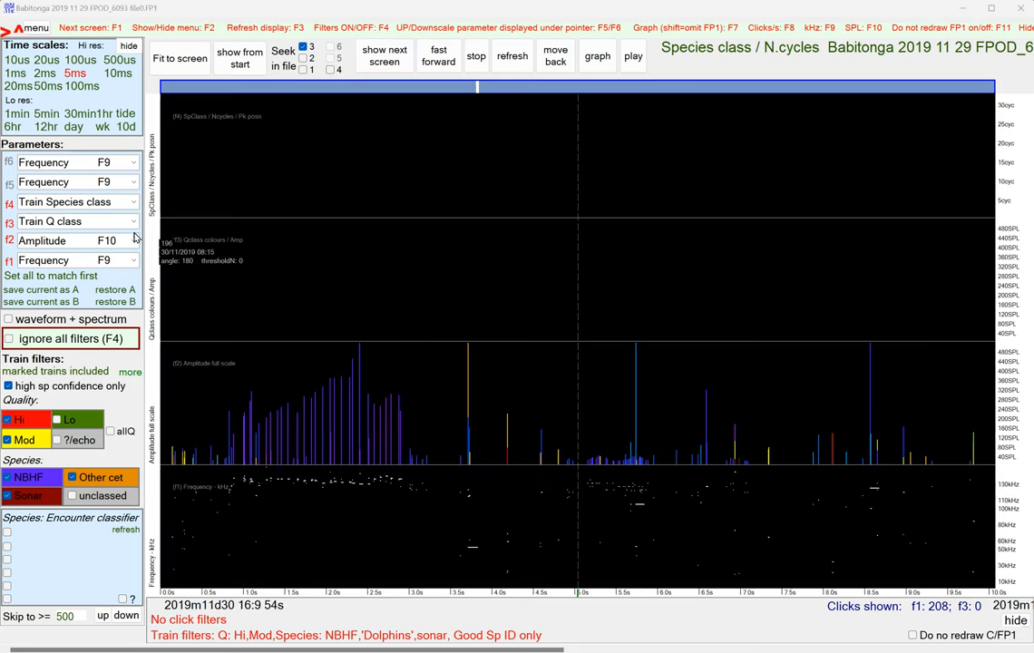
Plot Clicks/sec in the second panel and step through the recording to the 29 Nov 2019 21:42 screen
click(72, 221)
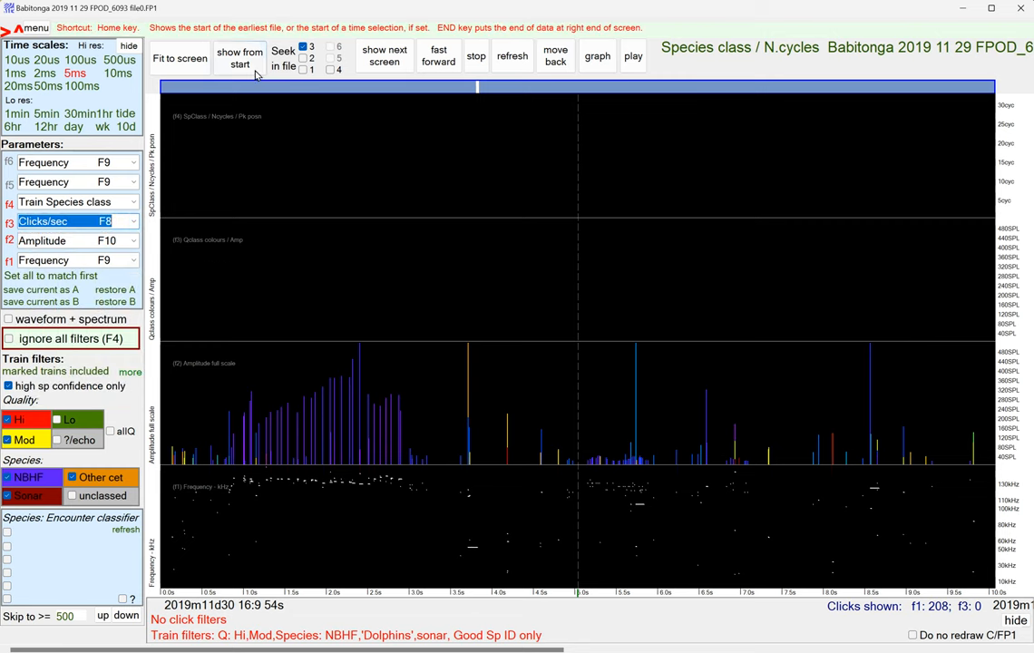
click(439, 54)
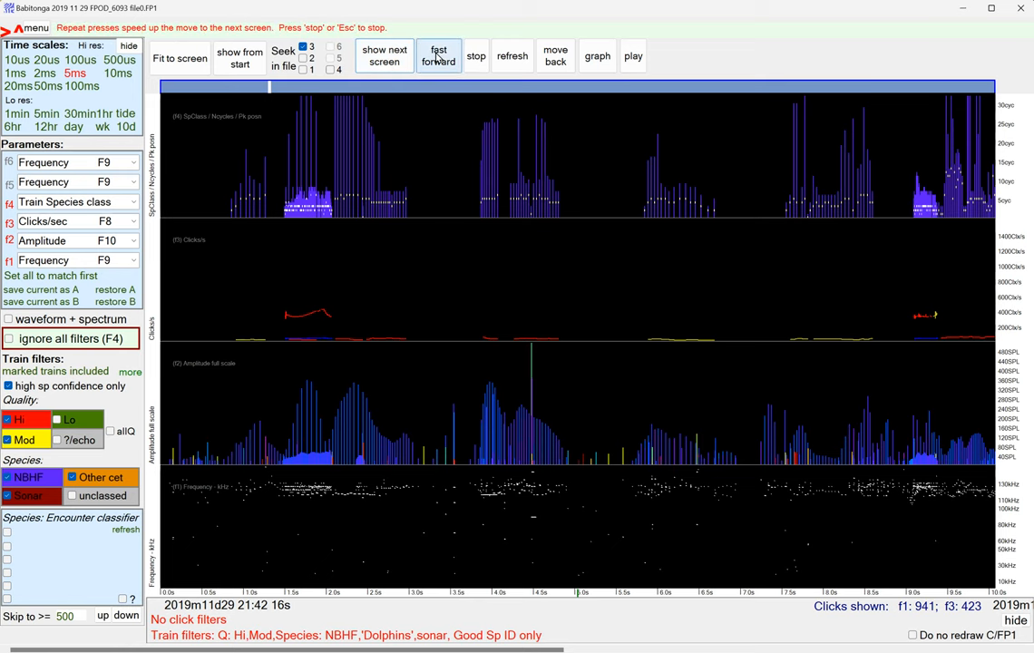
click(439, 54)
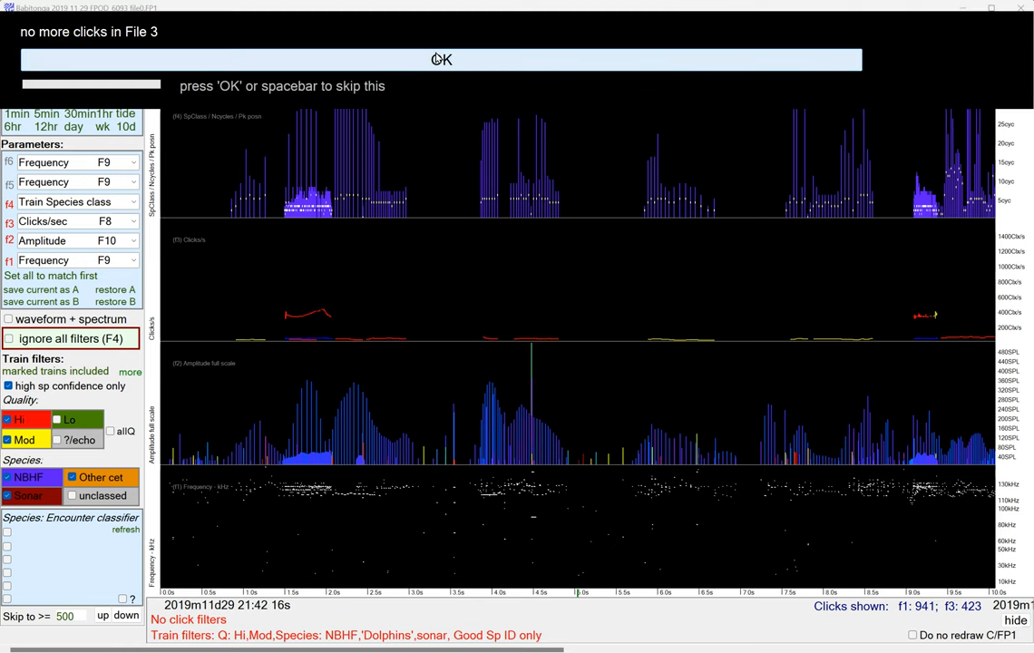
click(439, 58)
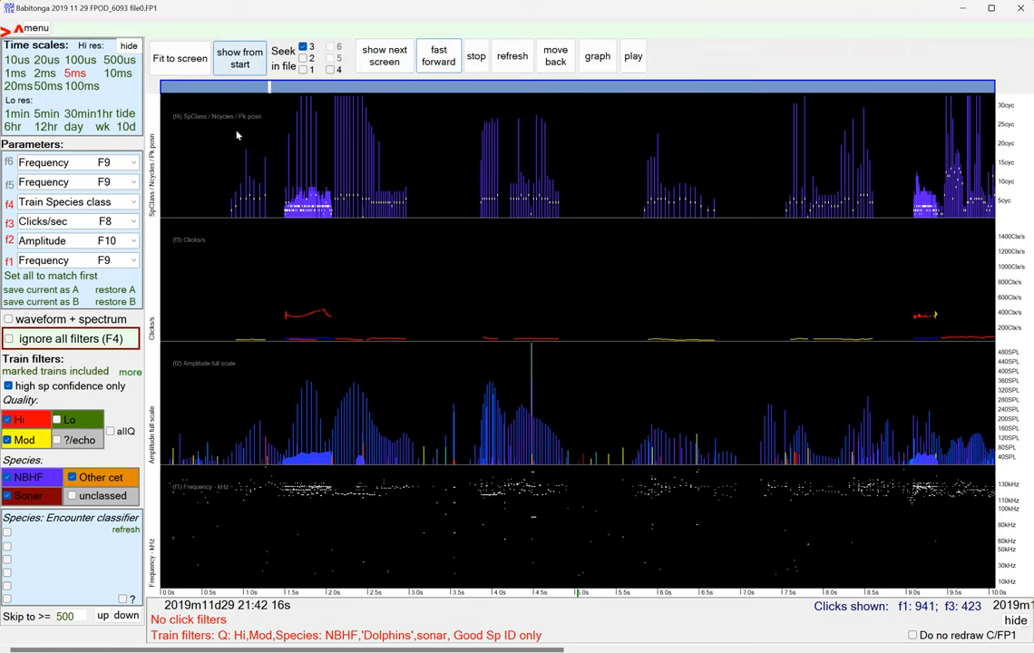
click(385, 56)
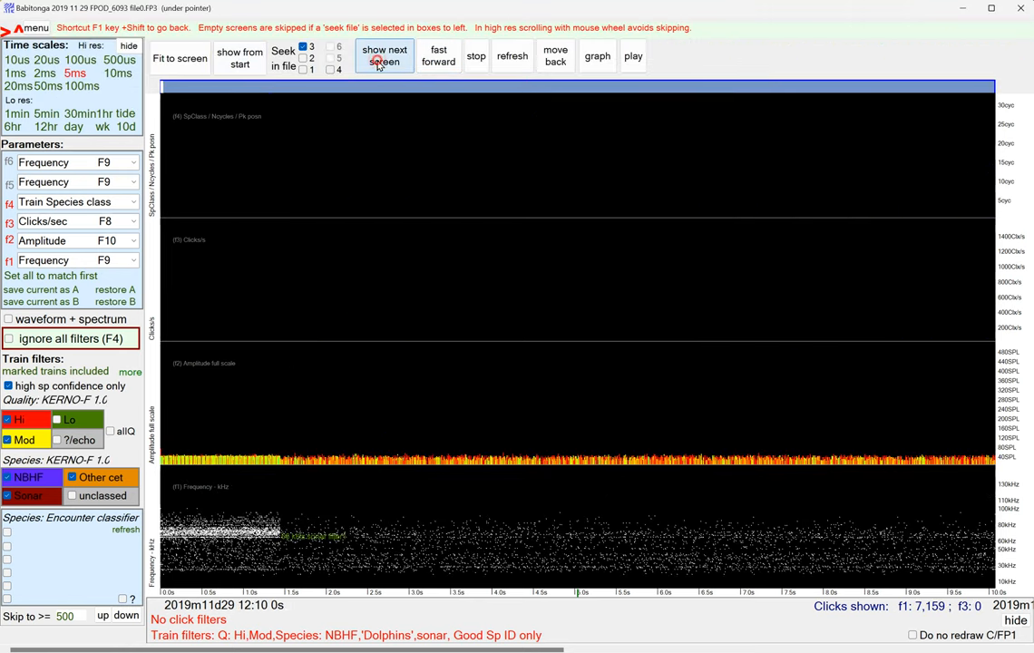
click(385, 55)
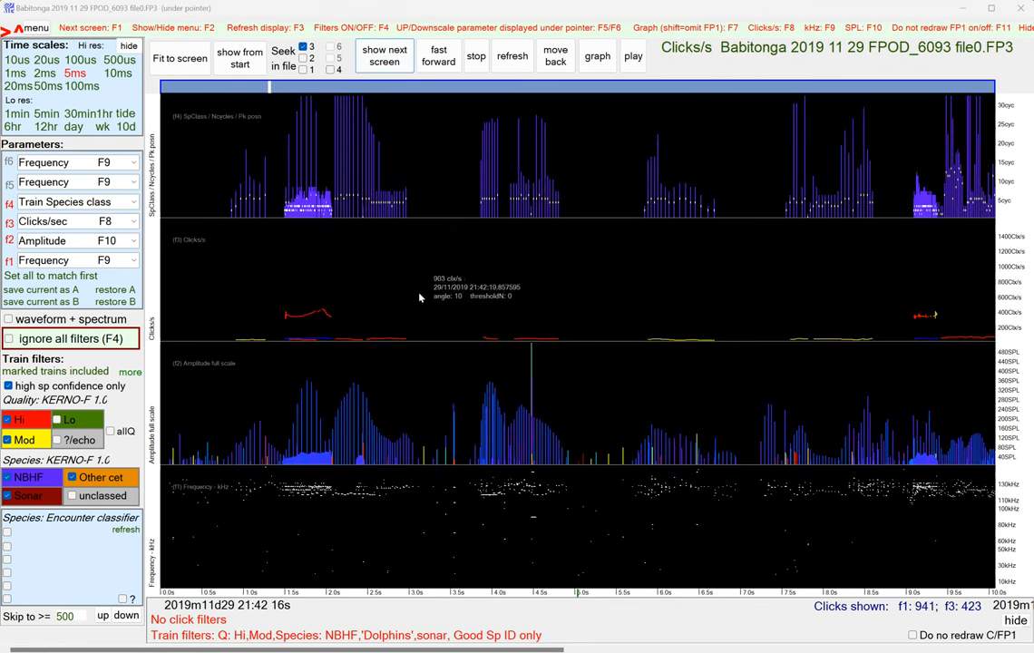
mouse_move(980, 319)
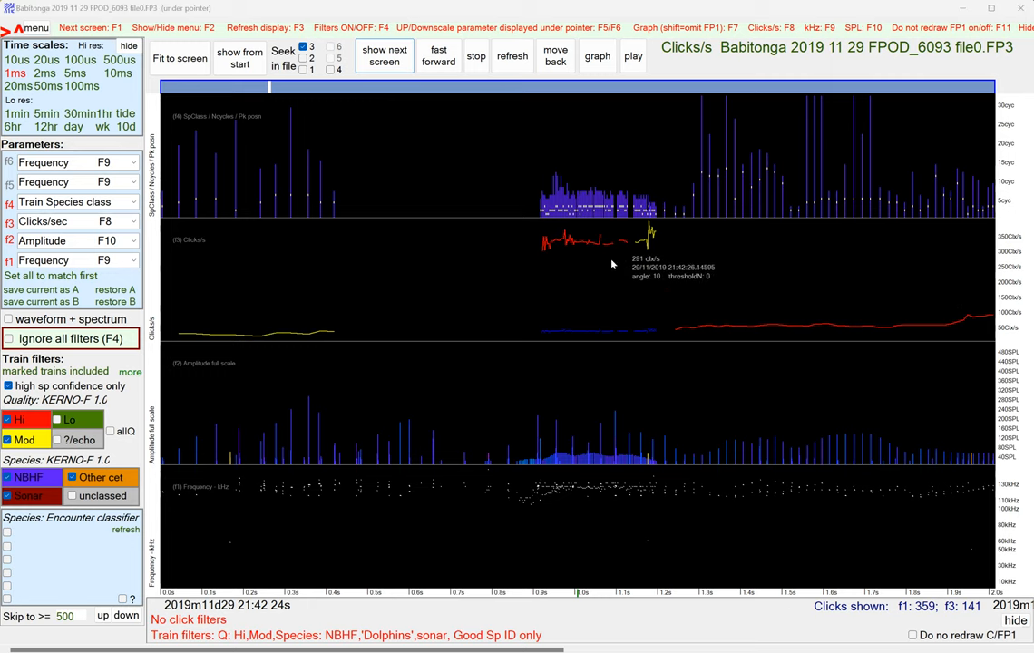
mouse_move(552, 254)
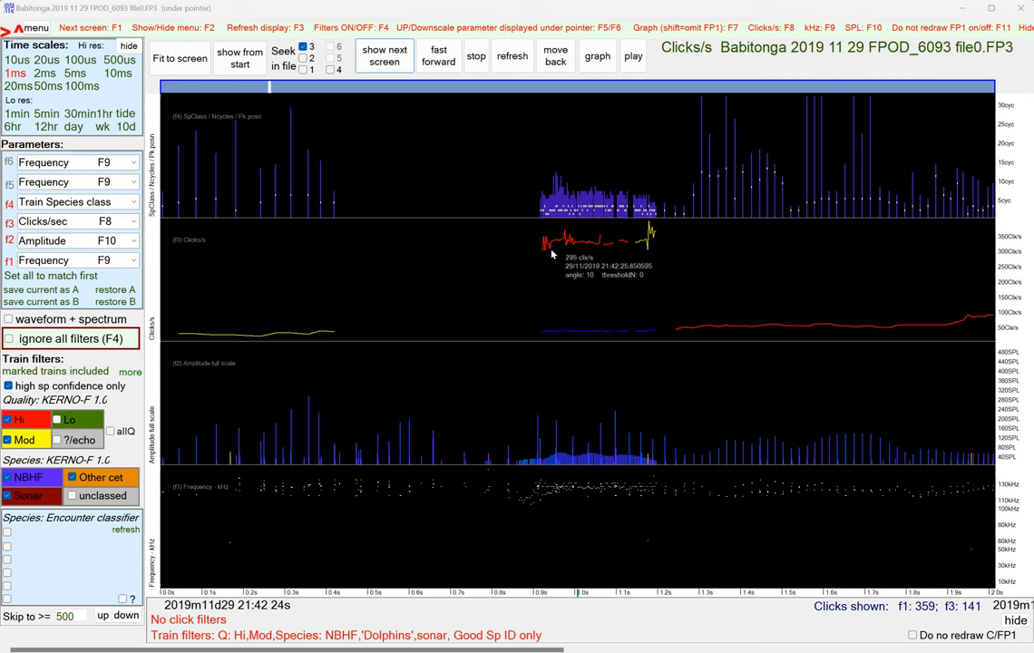
mouse_move(373, 179)
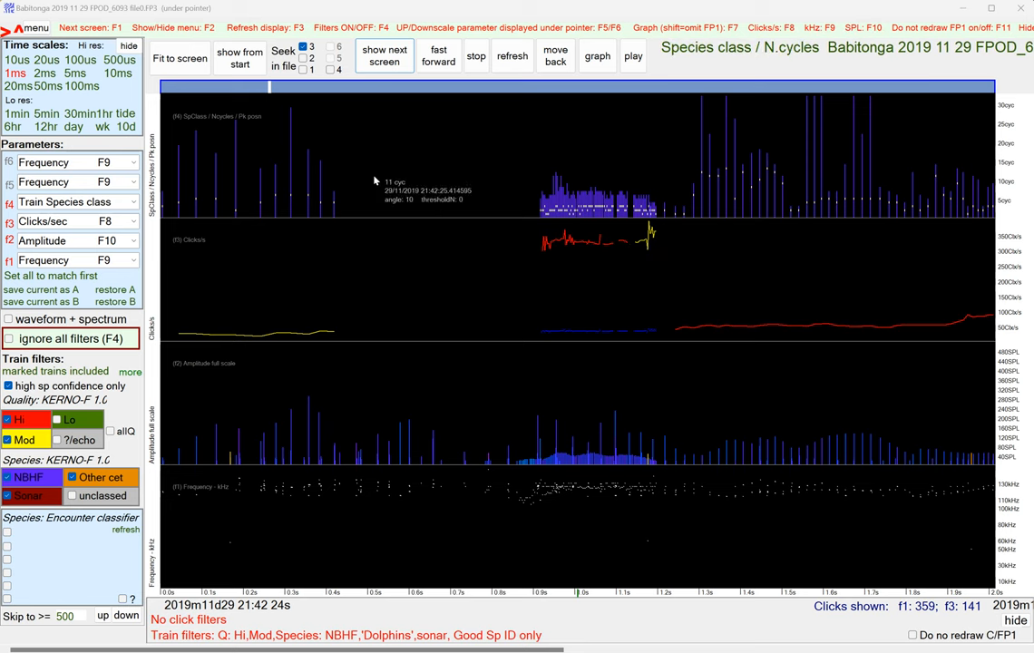
mouse_move(354, 136)
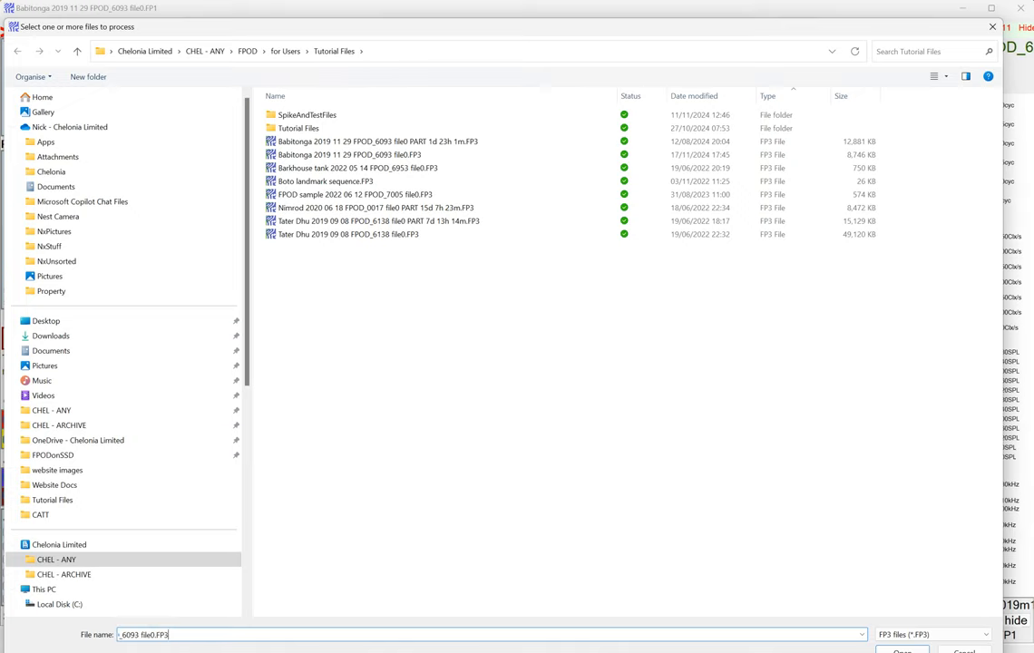
Update file0.FP3 to FP3 version 1 minor 2 and reopen it, showing 359 clicks
click(902, 652)
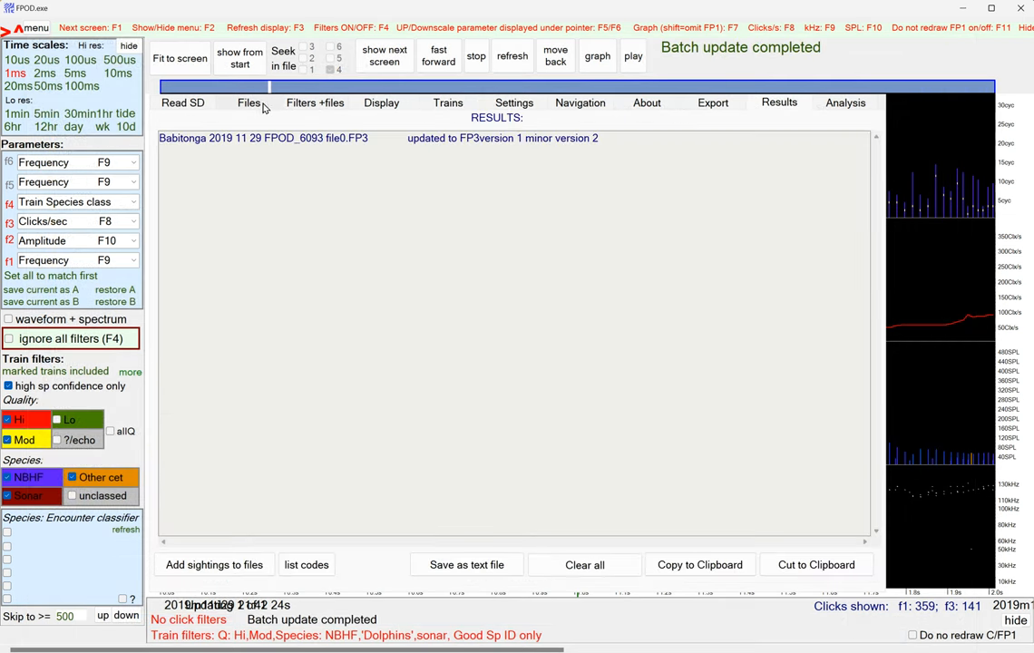
click(250, 102)
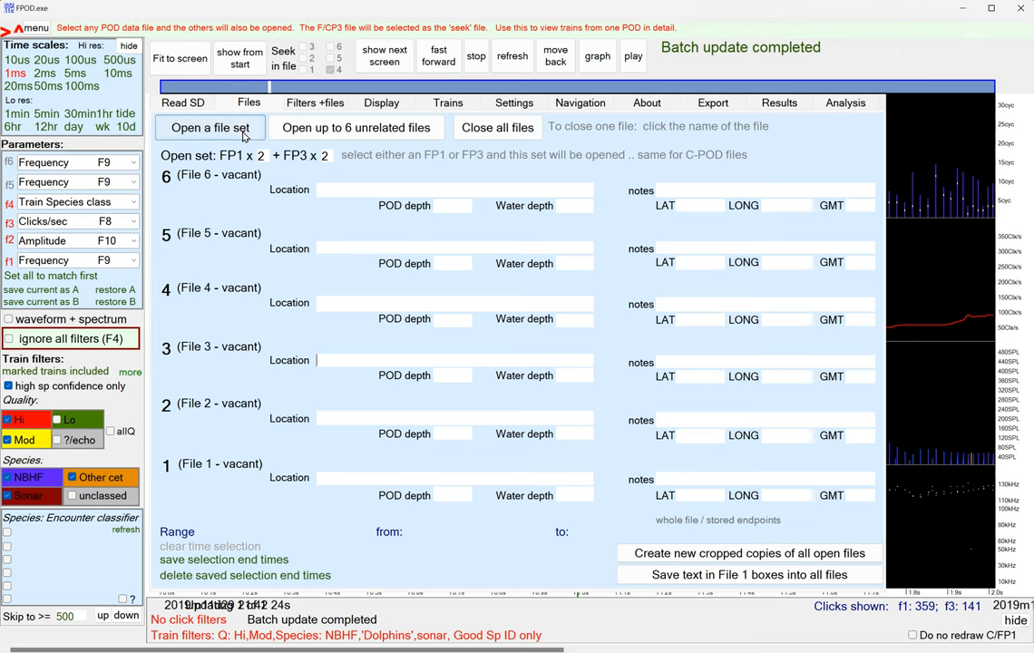
click(211, 127)
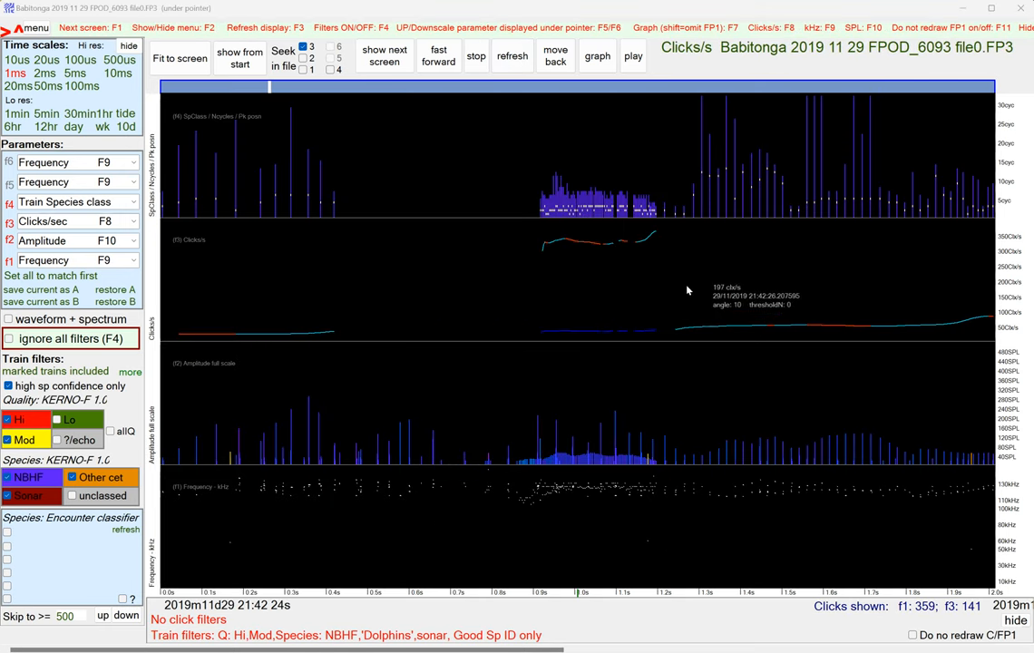
mouse_move(548, 243)
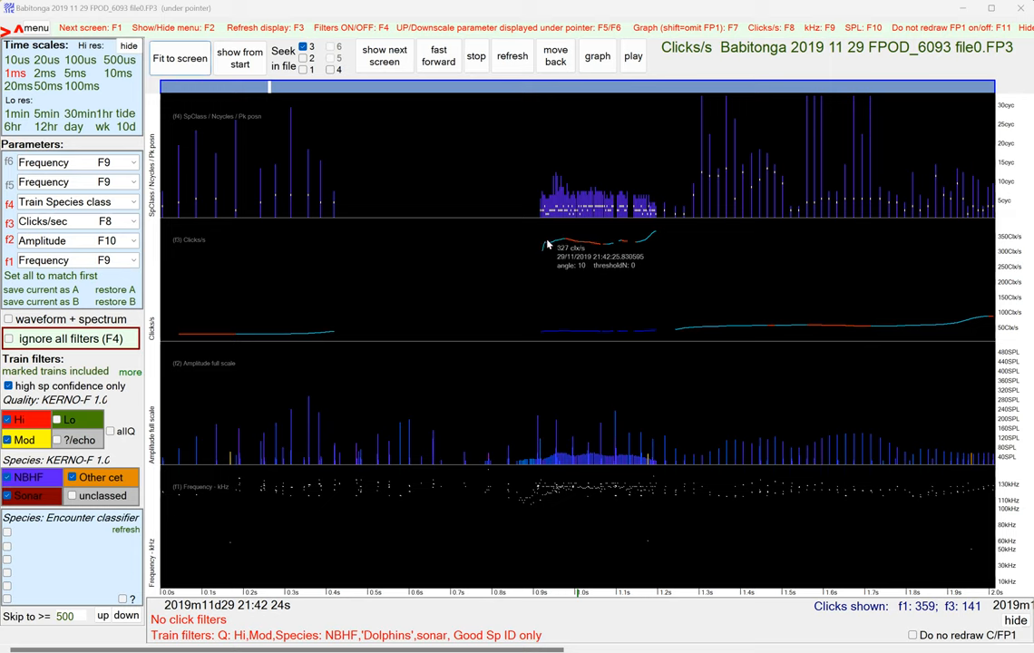
mouse_move(653, 235)
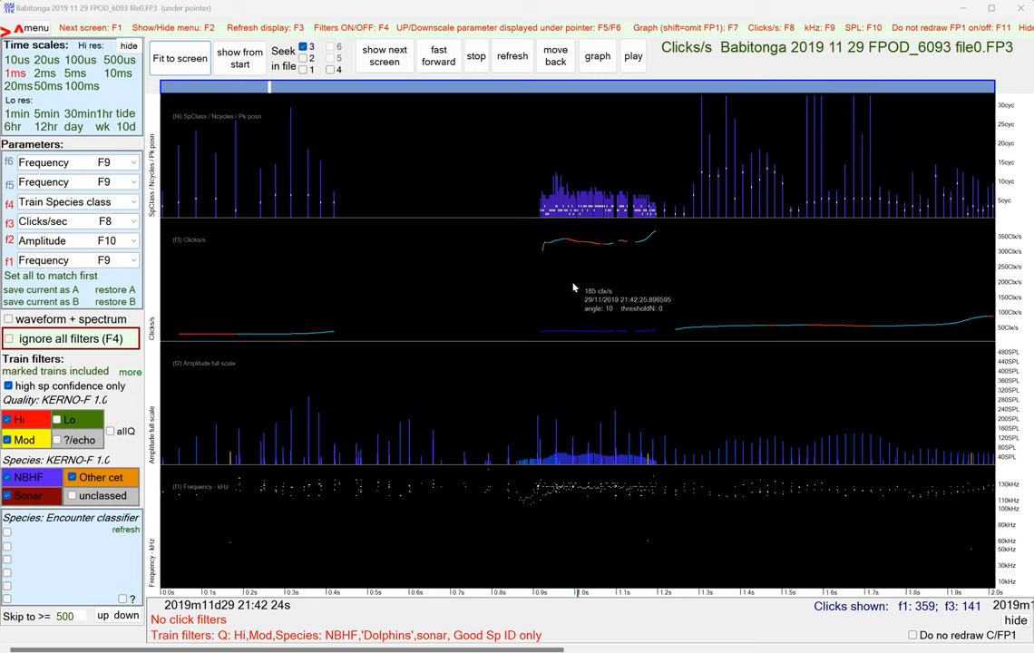
mouse_move(562, 247)
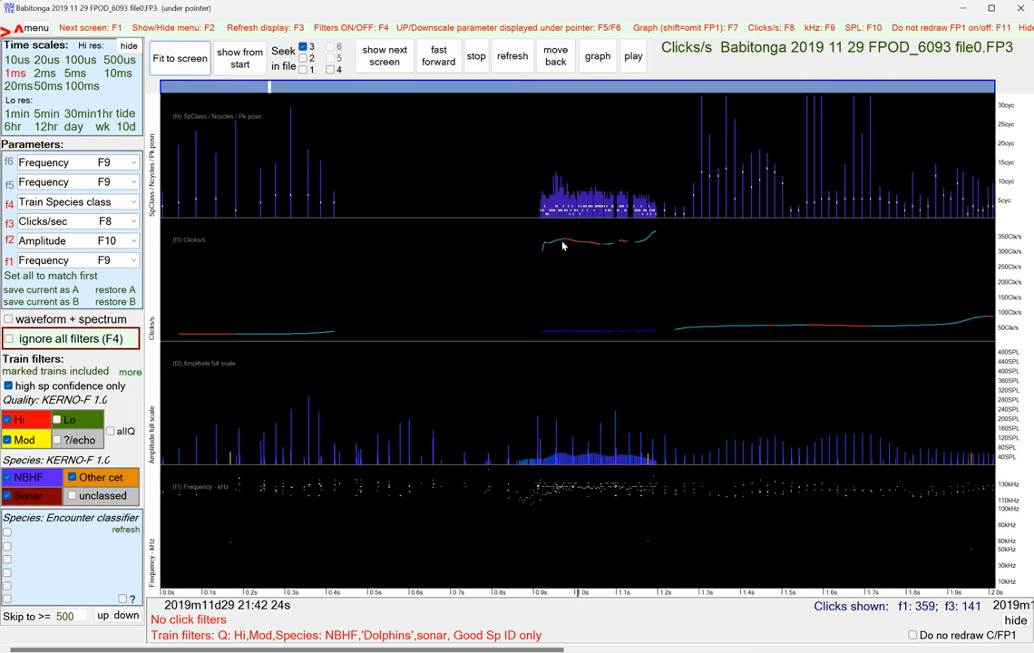
mouse_move(613, 251)
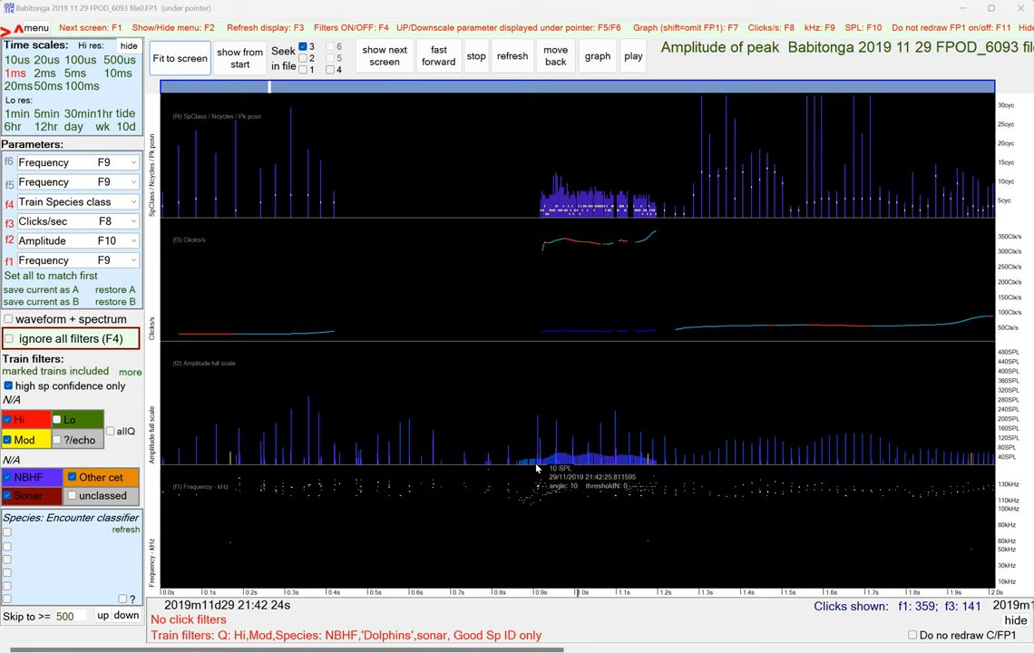
mouse_move(650, 468)
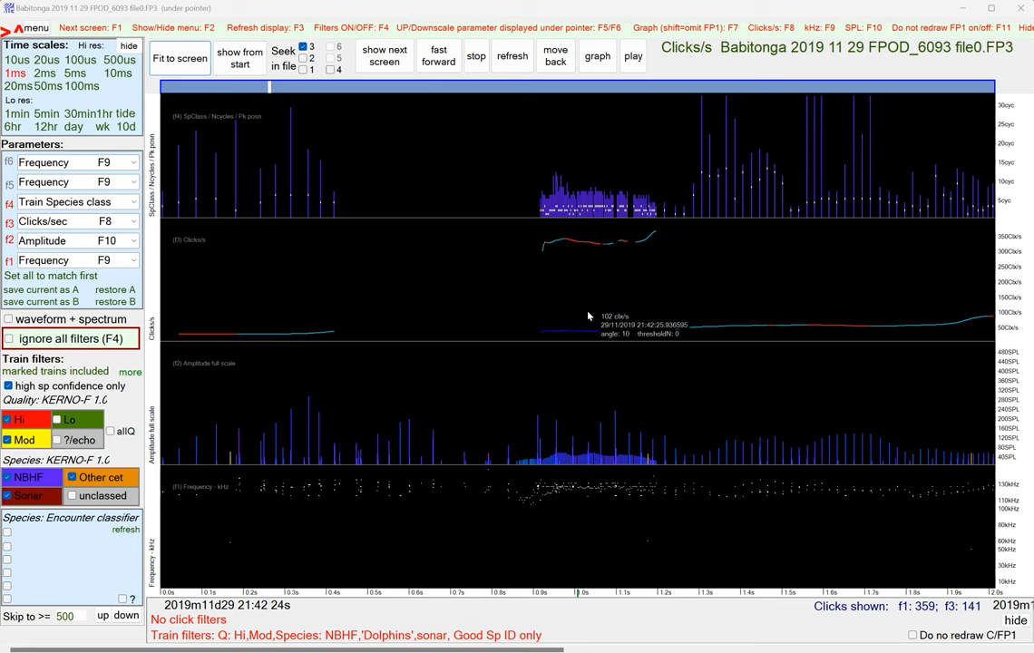
mouse_move(638, 283)
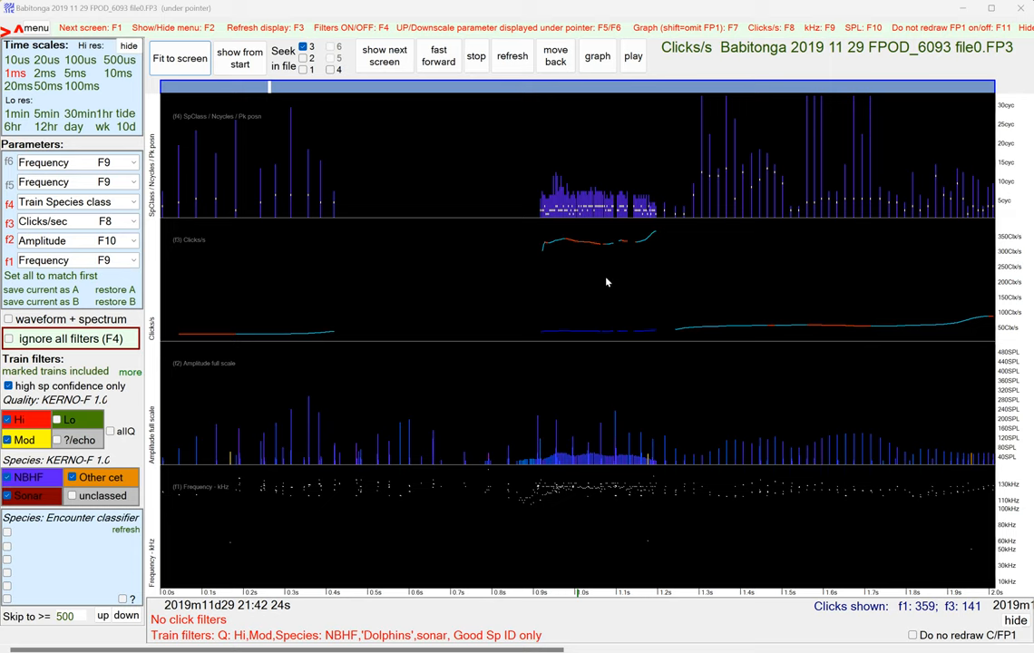
mouse_move(606, 281)
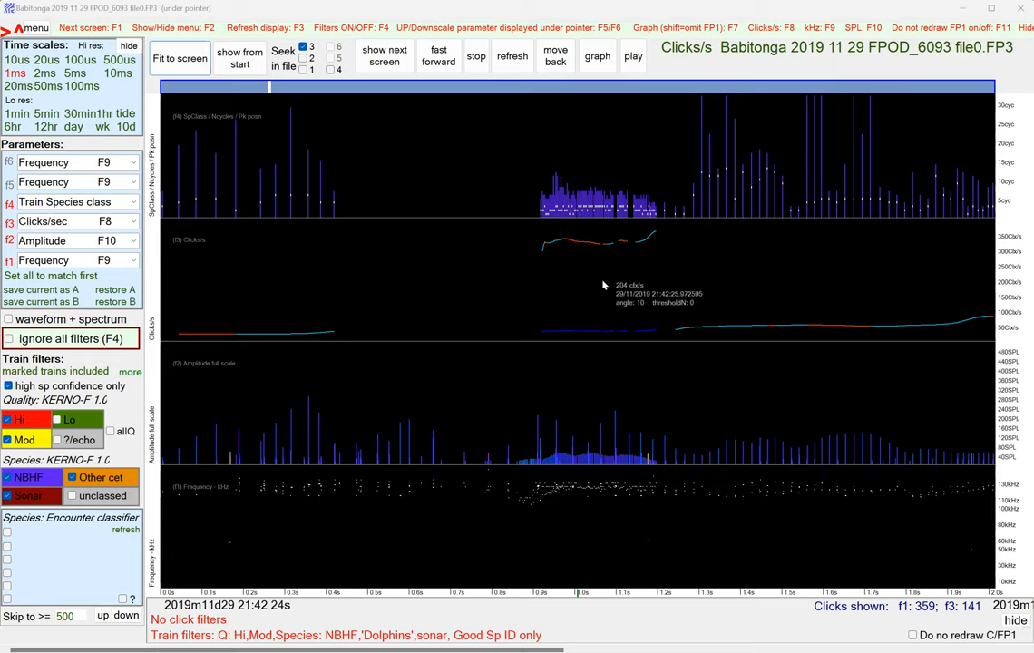
mouse_move(599, 287)
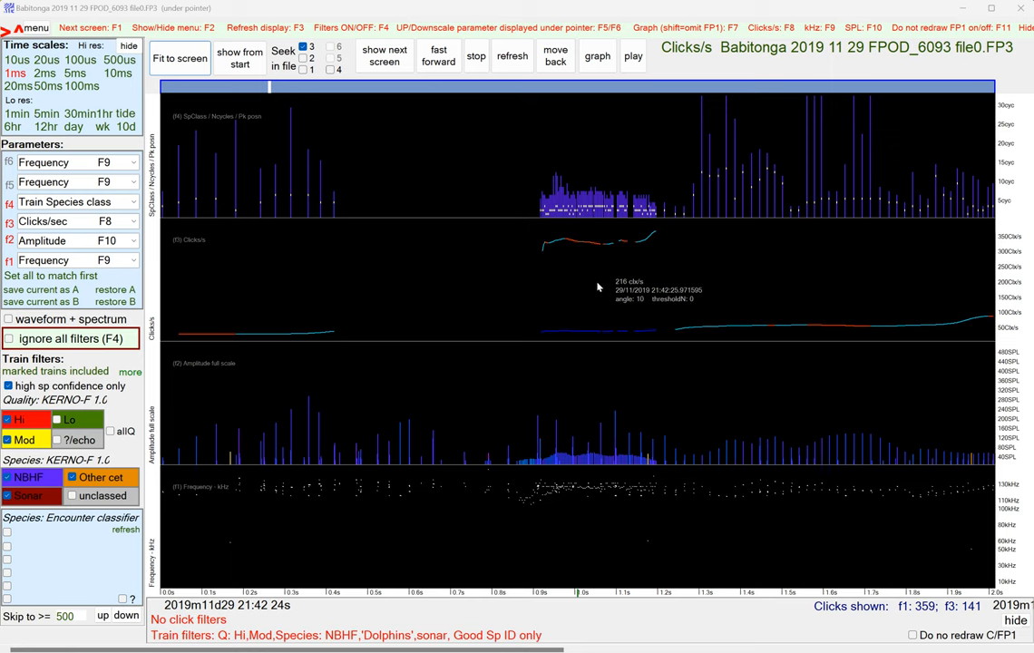